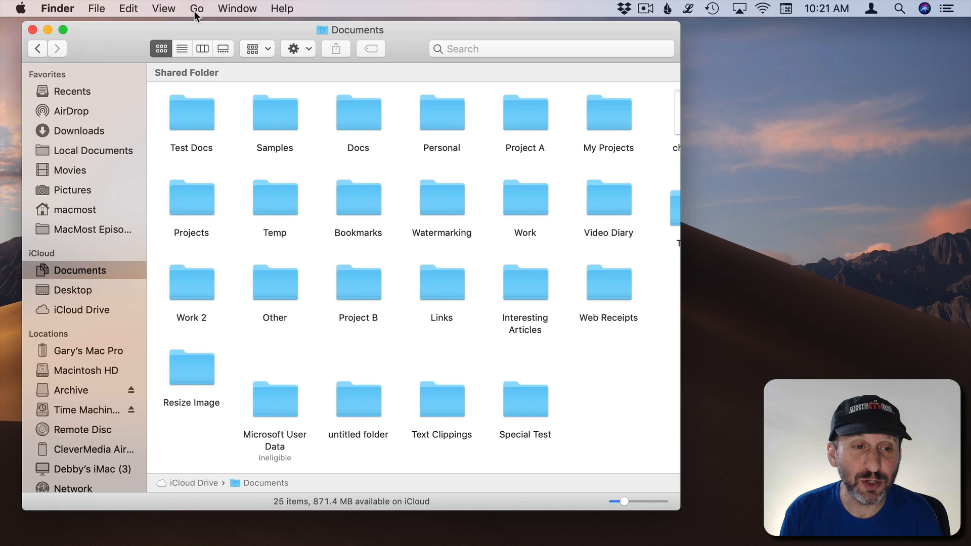
Step: Switch from iCloud Documents to the Downloads folder via Go > Downloads
{"action": "left_click", "coordinate": [197, 8]}
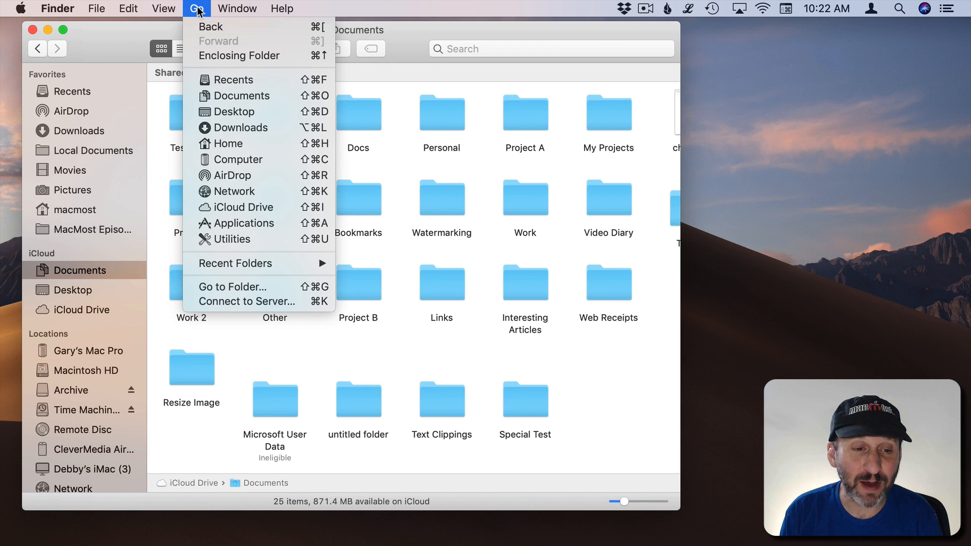
{"action": "mouse_move", "coordinate": [233, 238]}
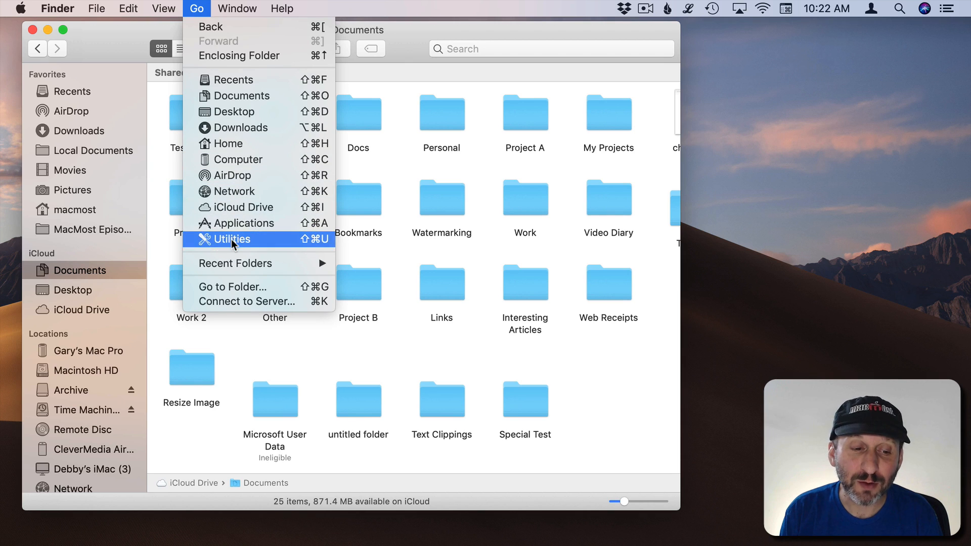
{"action": "mouse_move", "coordinate": [233, 79]}
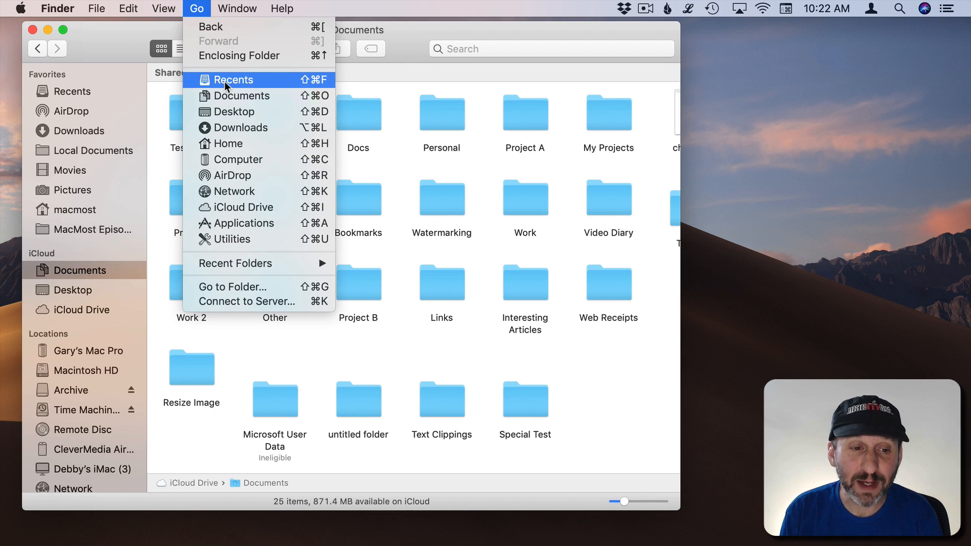
{"action": "mouse_move", "coordinate": [240, 128]}
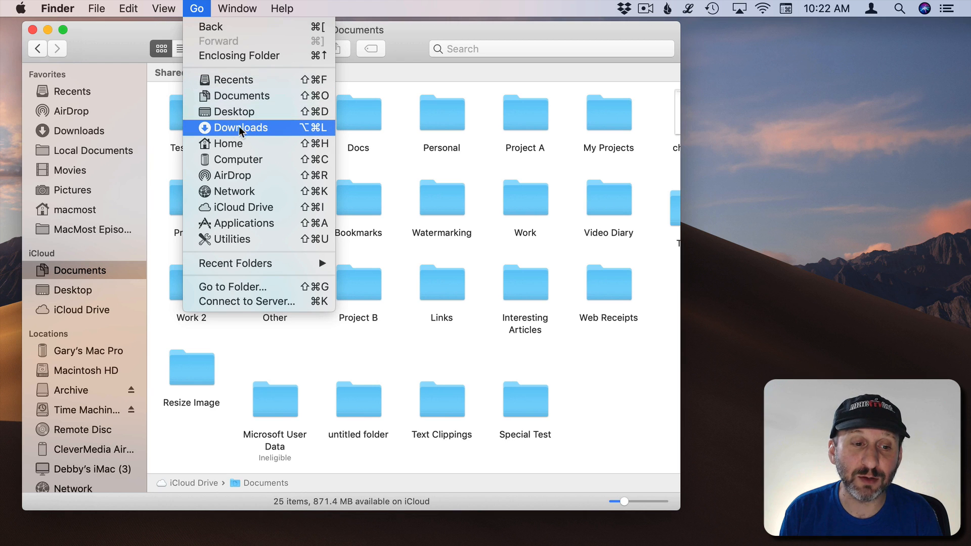
{"action": "left_click", "coordinate": [239, 127]}
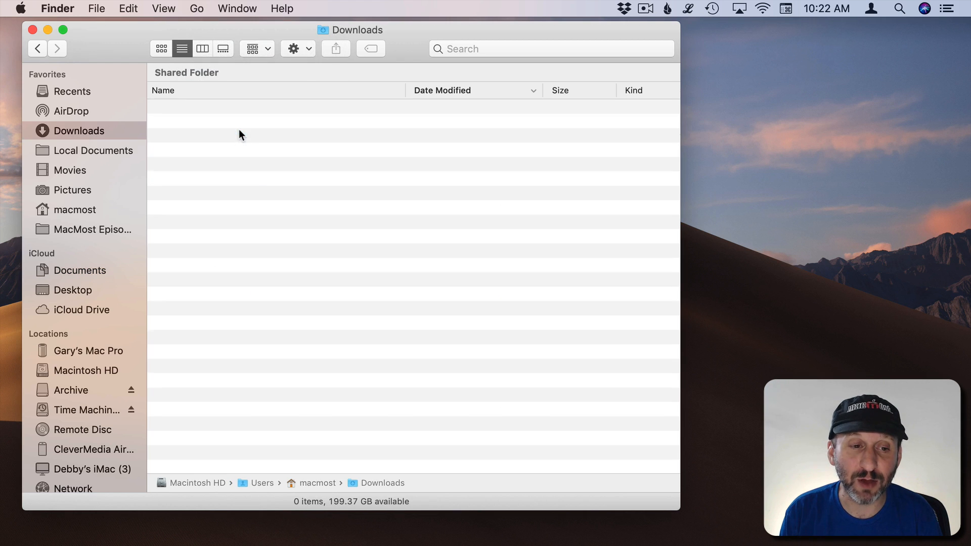
{"action": "mouse_move", "coordinate": [373, 158]}
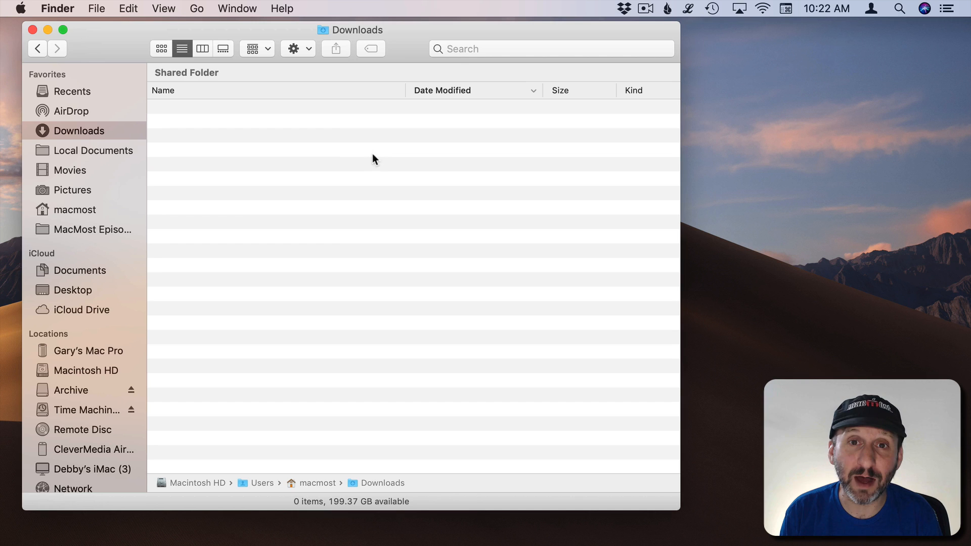
Step: Switch from Downloads to the iCloud Desktop folder via Go > Desktop
{"action": "left_click", "coordinate": [196, 8]}
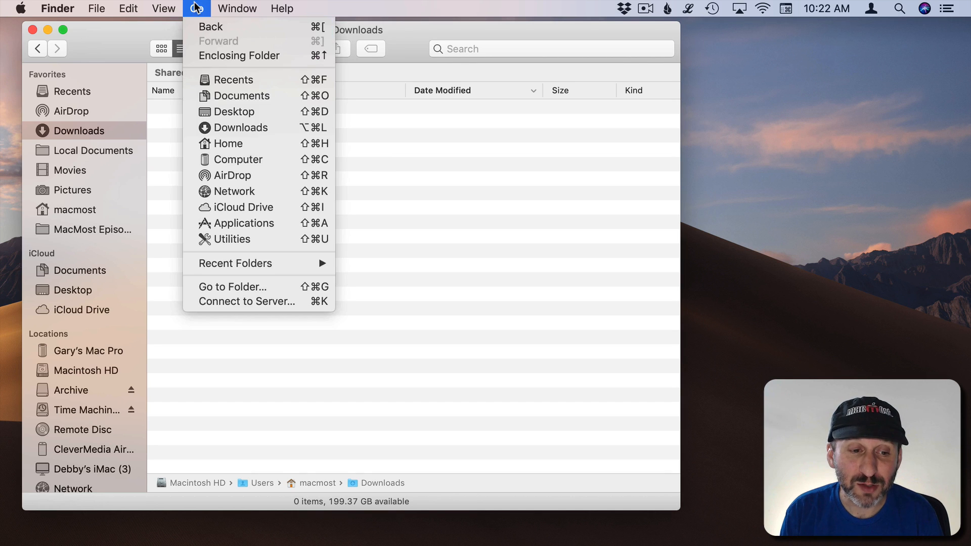
{"action": "mouse_move", "coordinate": [241, 95]}
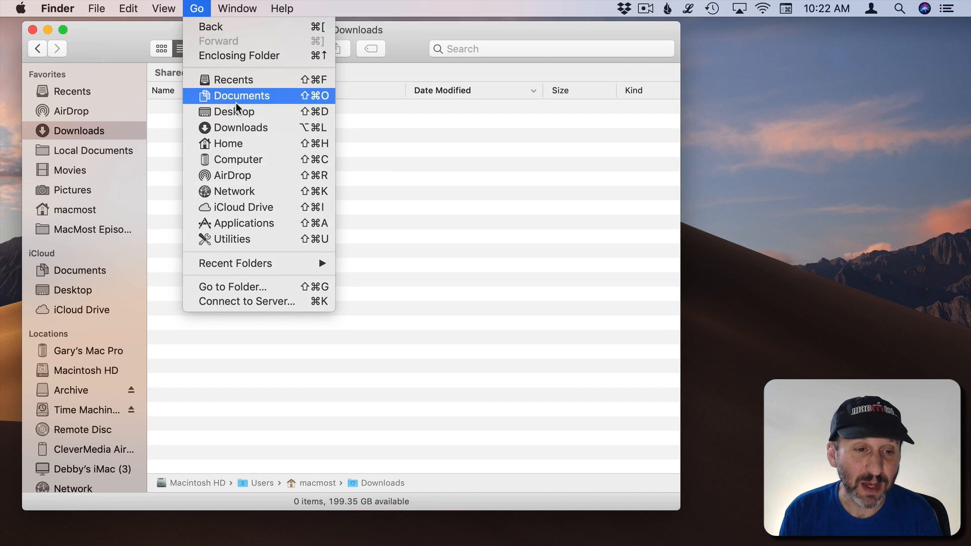
{"action": "mouse_move", "coordinate": [234, 111]}
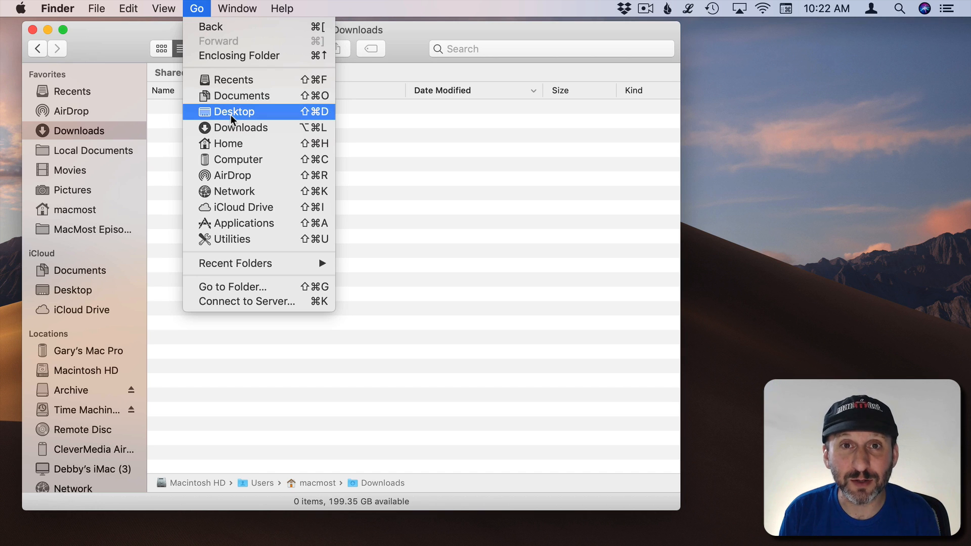
{"action": "mouse_move", "coordinate": [238, 95]}
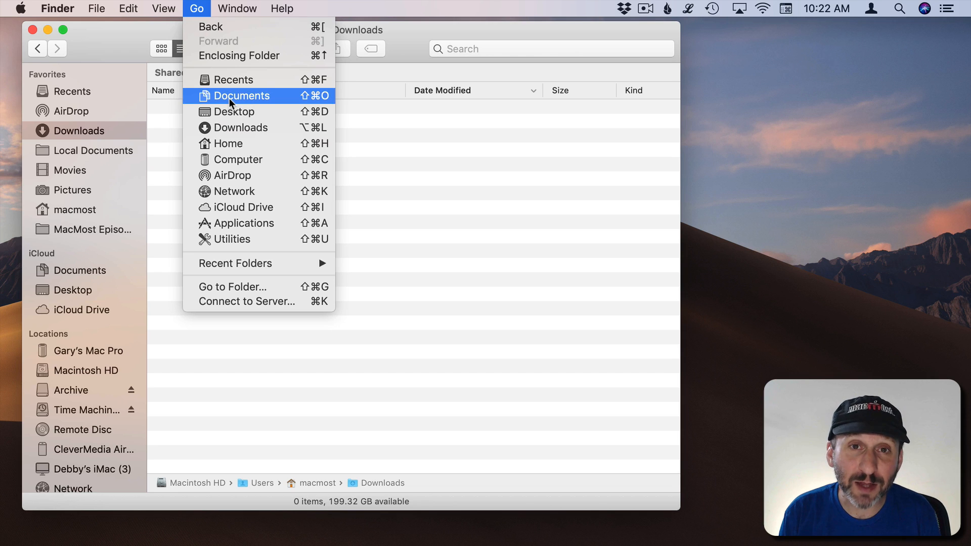
{"action": "mouse_move", "coordinate": [233, 111]}
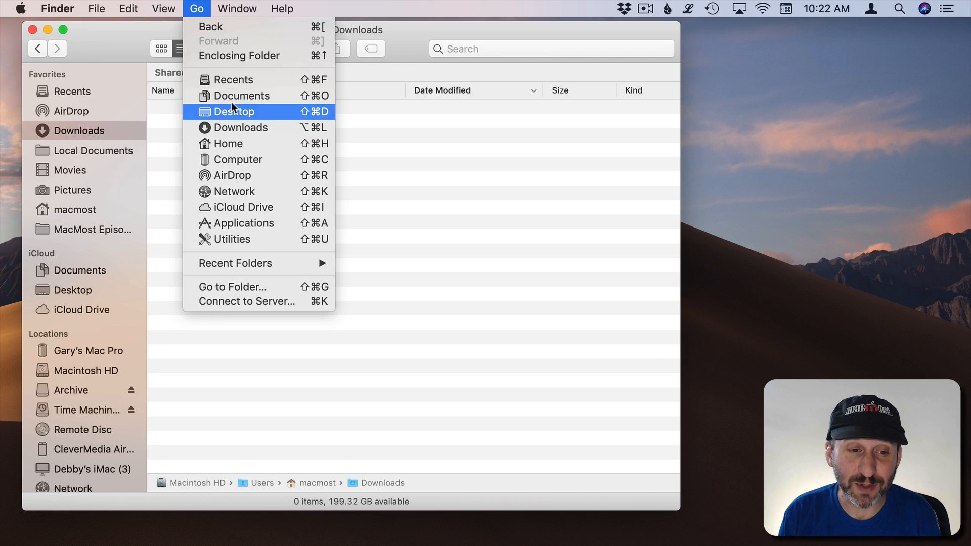
{"action": "mouse_move", "coordinate": [241, 95]}
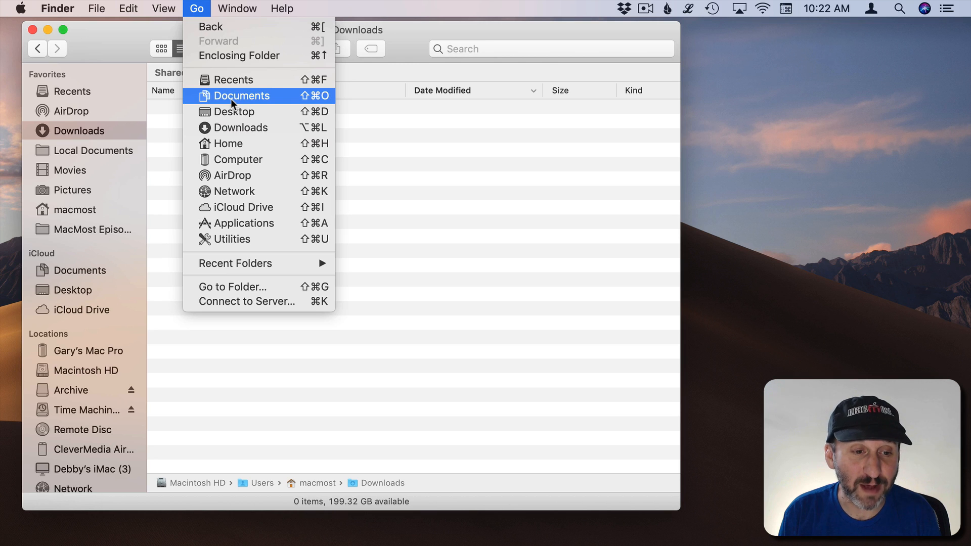
{"action": "left_click", "coordinate": [234, 111]}
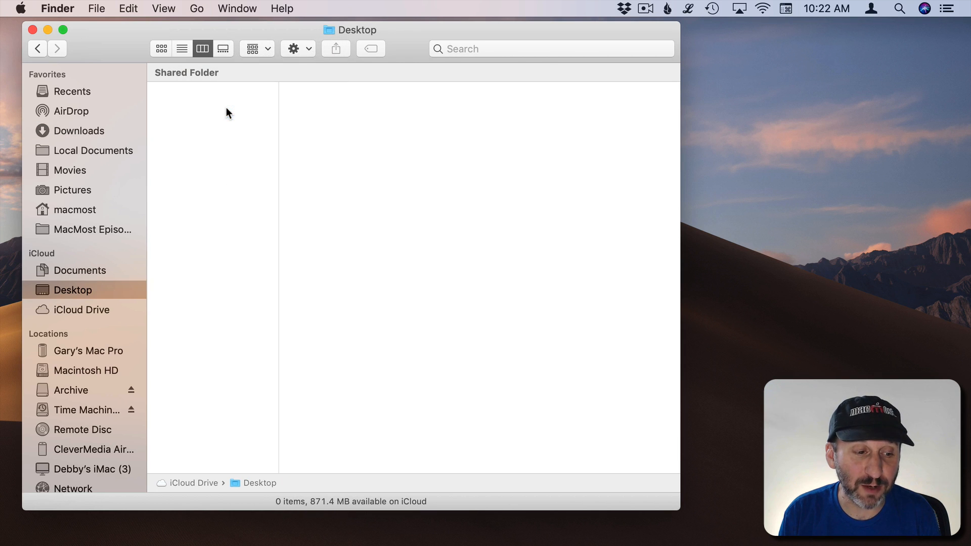
{"action": "mouse_move", "coordinate": [74, 290]}
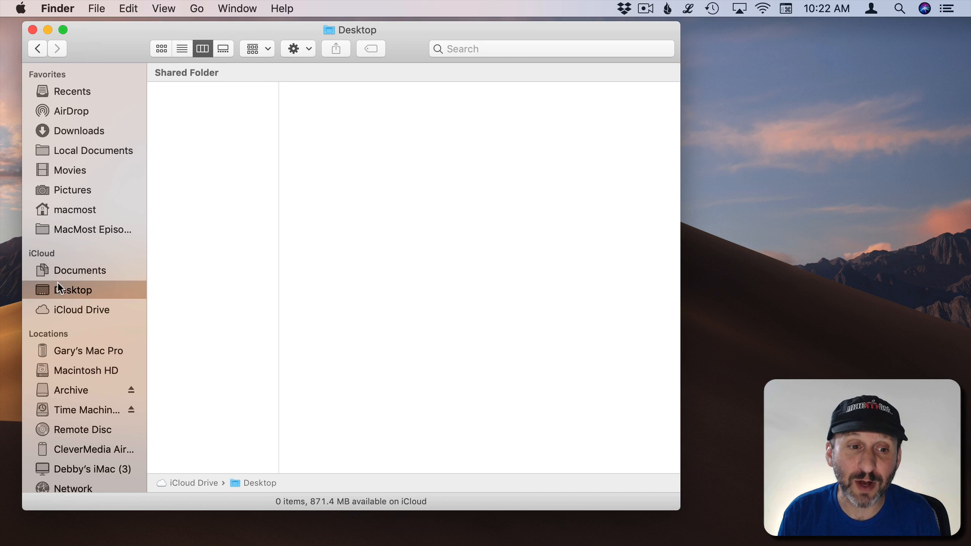
Step: Jump to the macmost home folder via Go > Home
{"action": "left_click", "coordinate": [197, 8]}
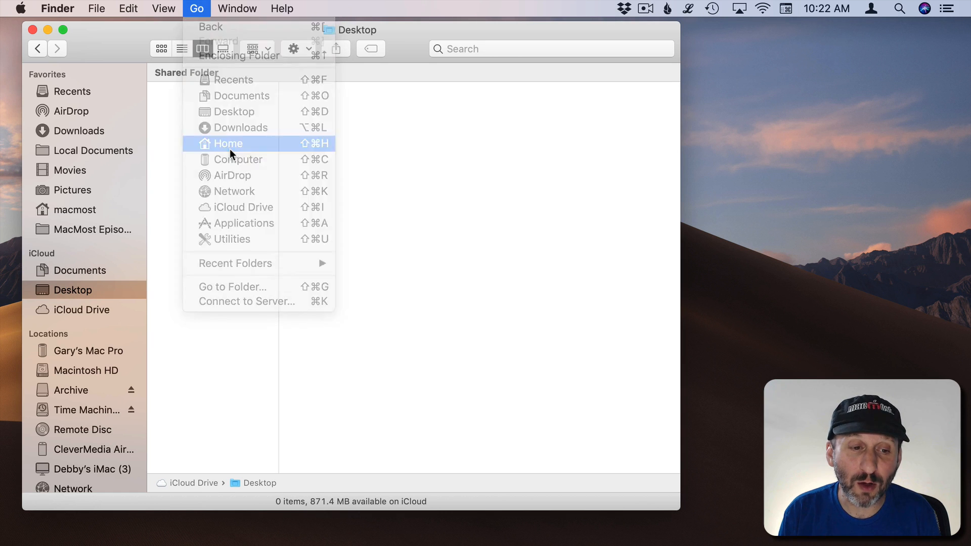
{"action": "left_click", "coordinate": [227, 142]}
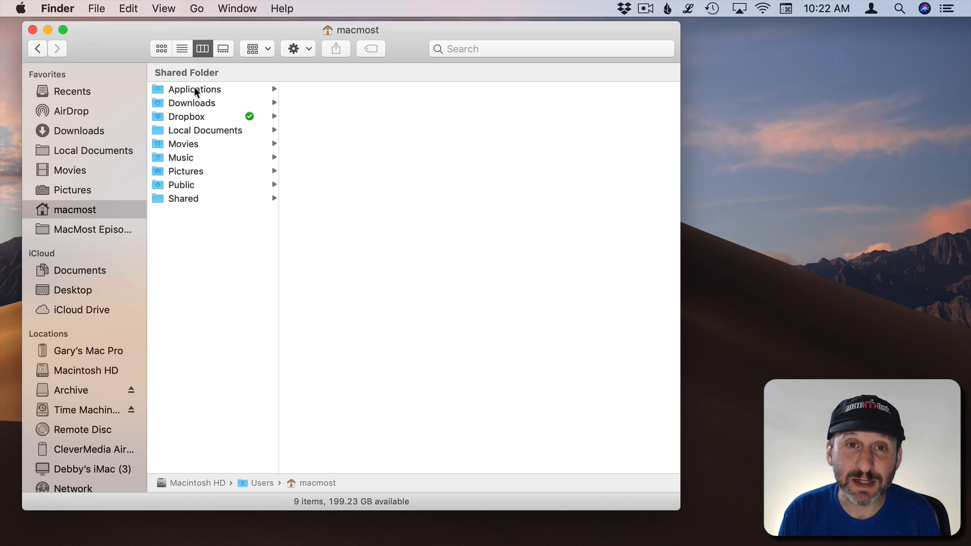
{"action": "mouse_move", "coordinate": [195, 111]}
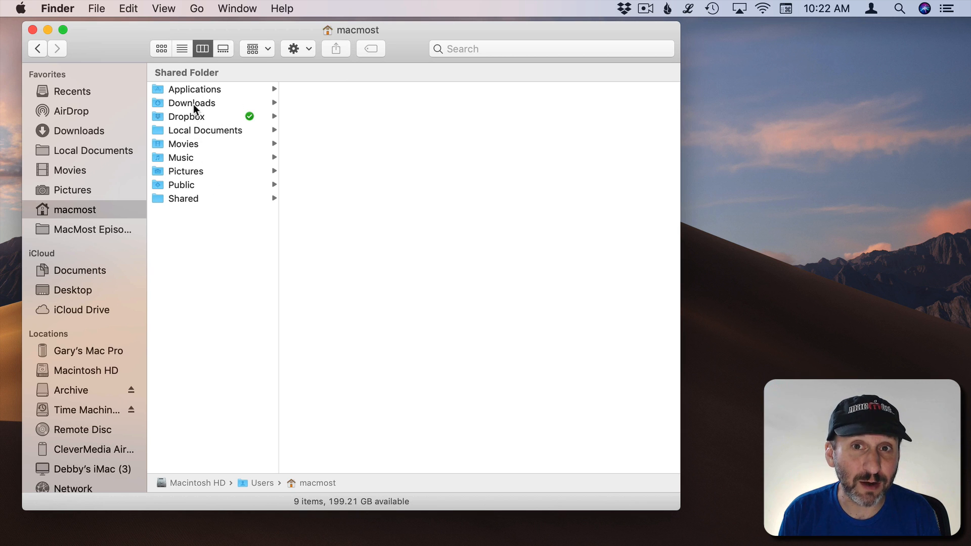
{"action": "mouse_move", "coordinate": [186, 159]}
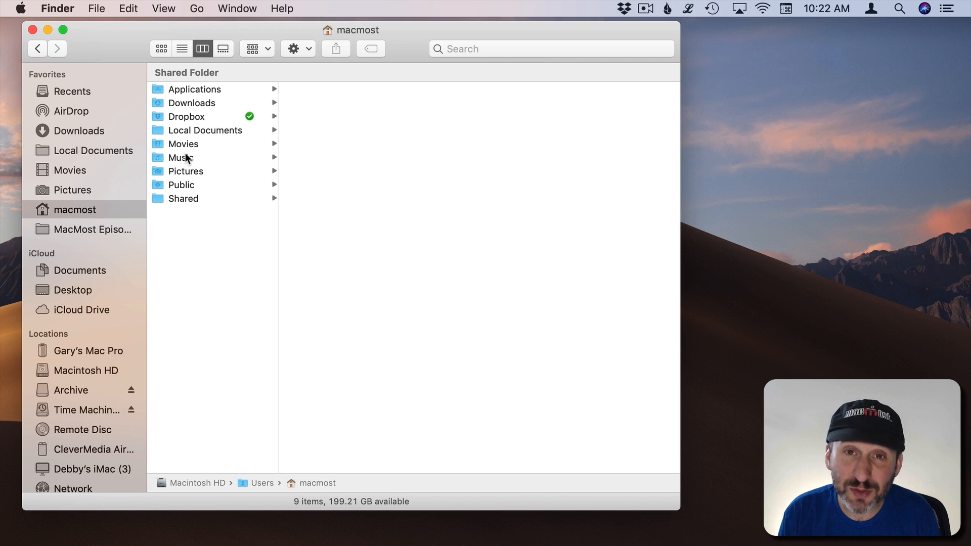
{"action": "mouse_move", "coordinate": [184, 148]}
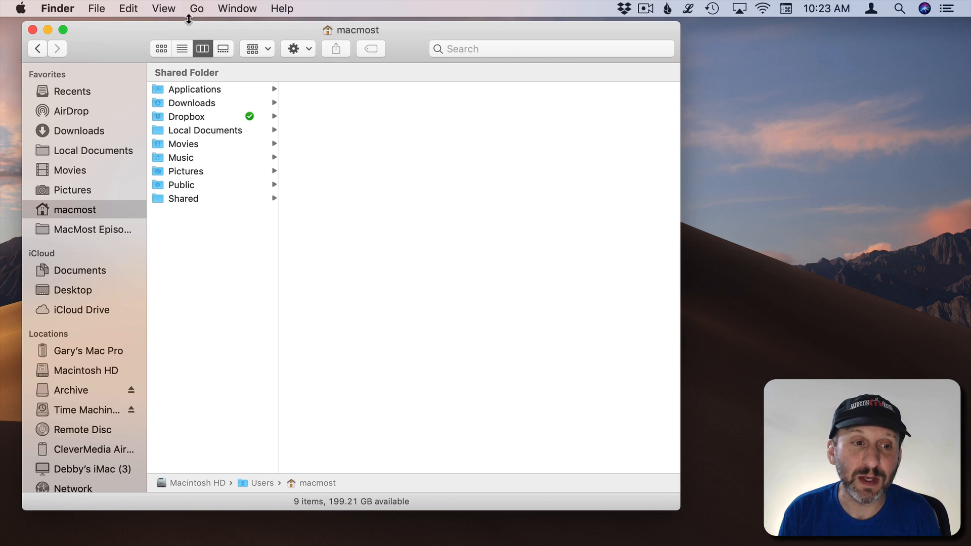
{"action": "left_click", "coordinate": [196, 8]}
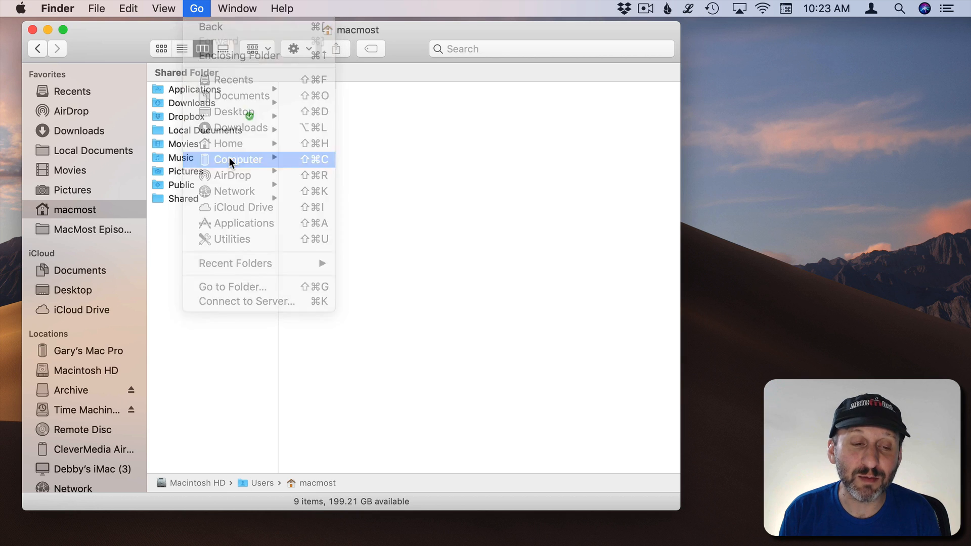
{"action": "left_click", "coordinate": [238, 159]}
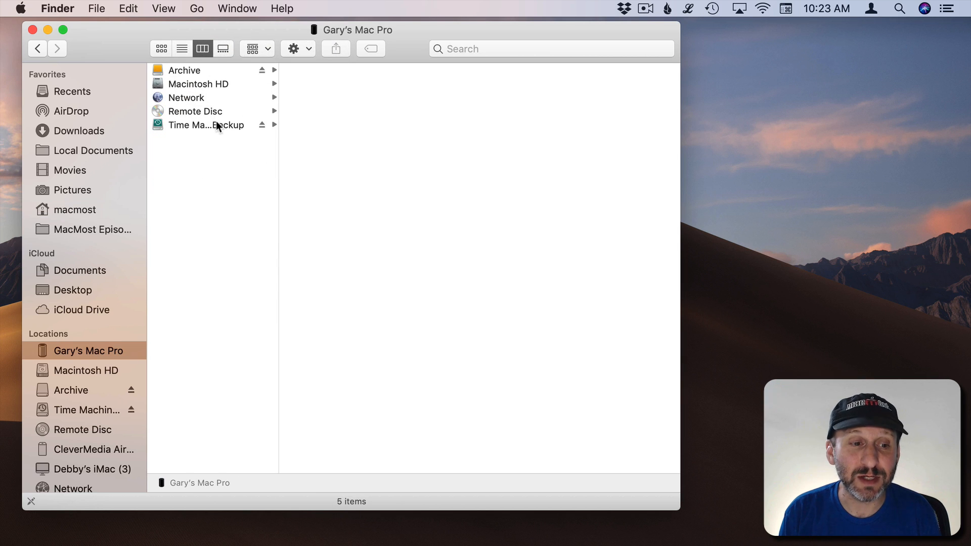
{"action": "left_click", "coordinate": [199, 103]}
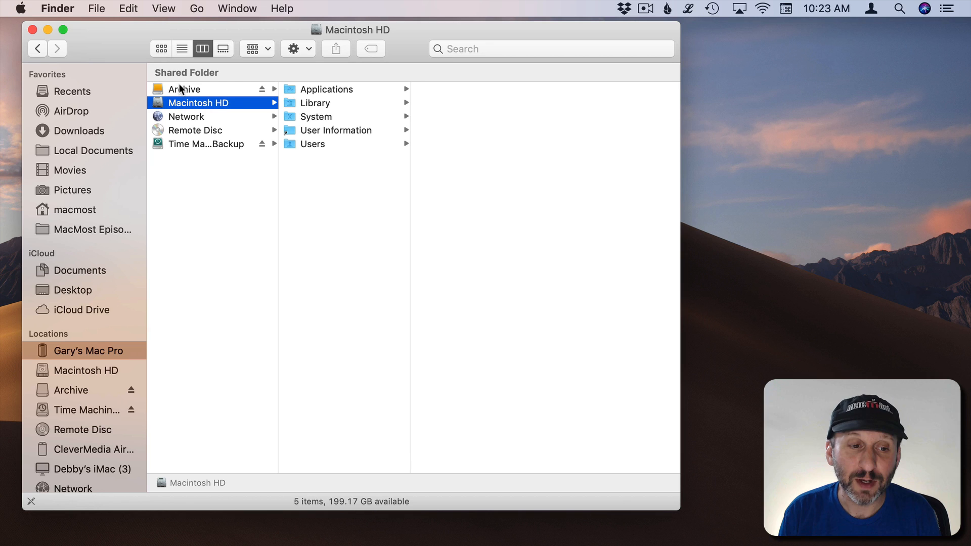
{"action": "mouse_move", "coordinate": [187, 148]}
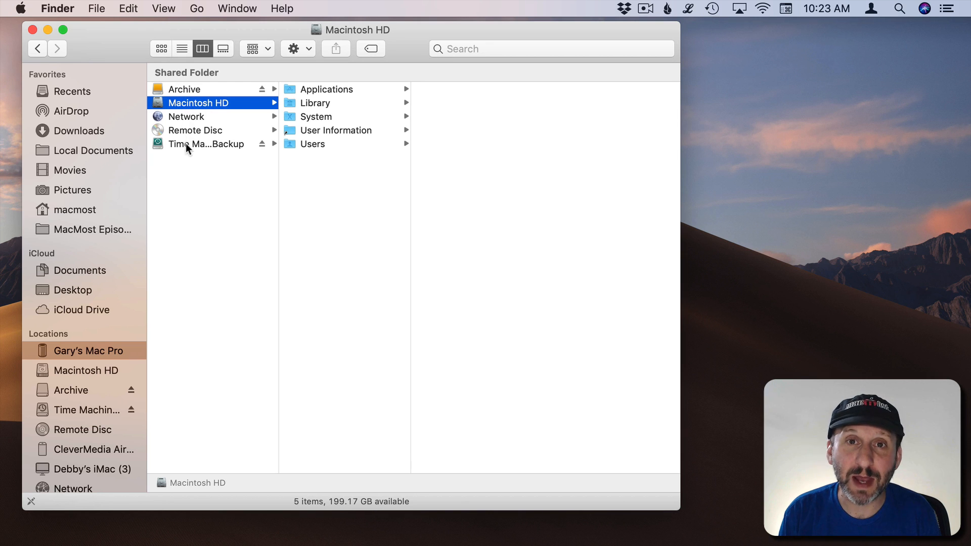
{"action": "left_click", "coordinate": [196, 8]}
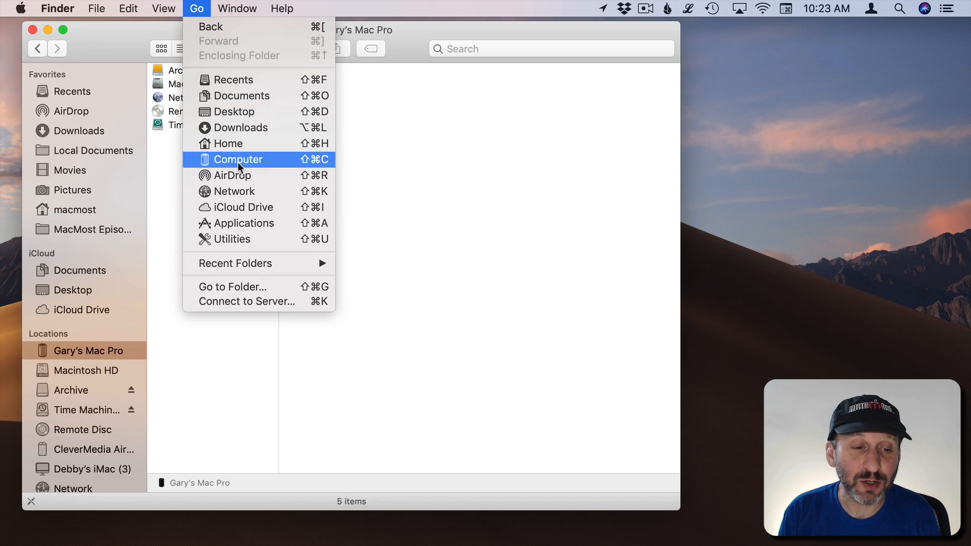
{"action": "mouse_move", "coordinate": [242, 191]}
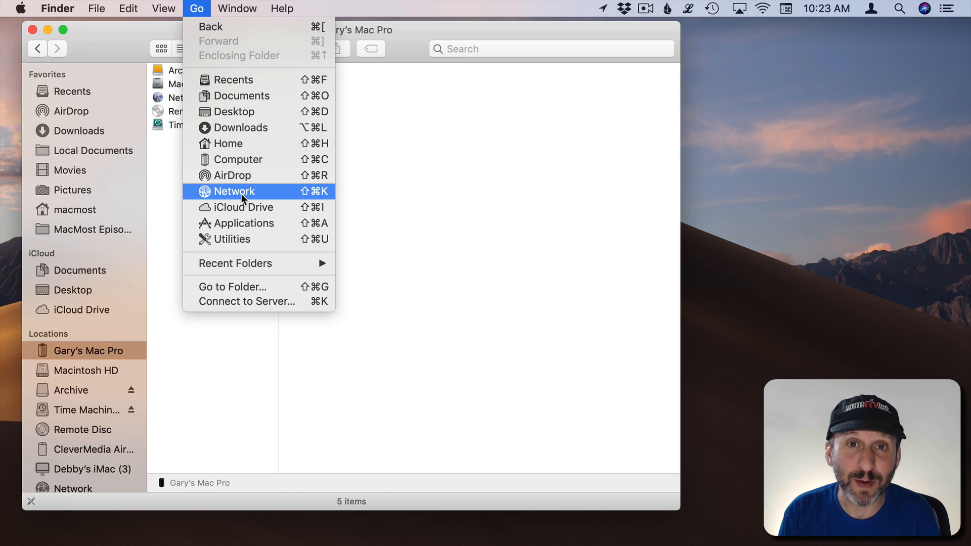
{"action": "mouse_move", "coordinate": [242, 206]}
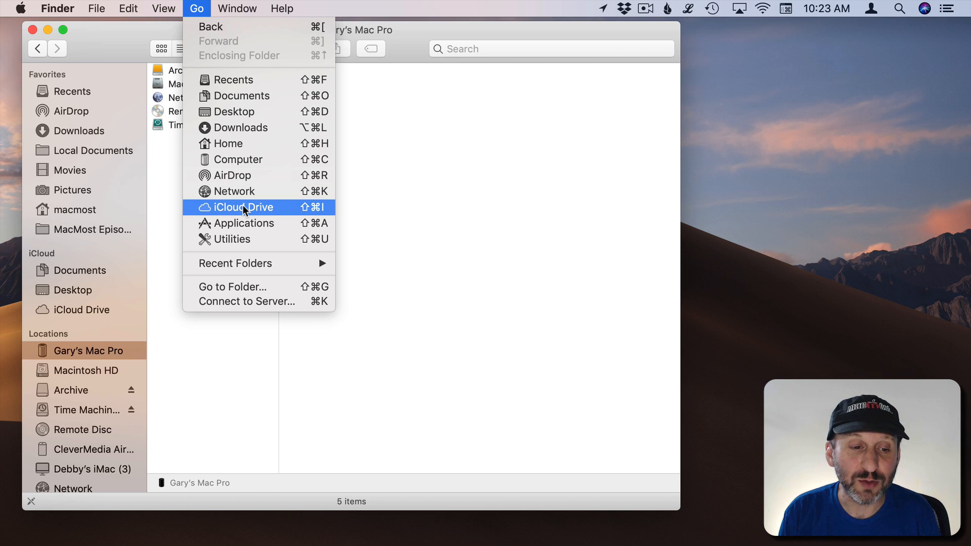
{"action": "mouse_move", "coordinate": [235, 181]}
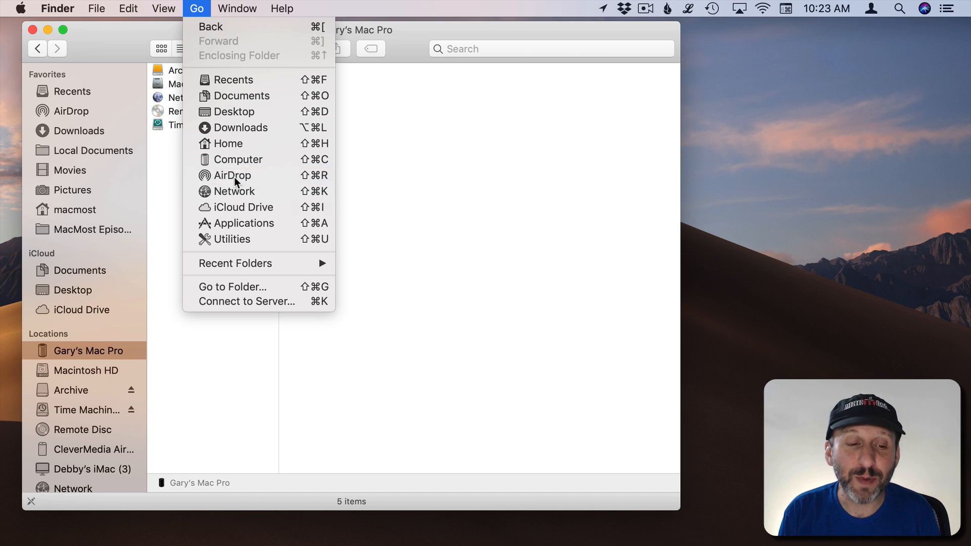
Step: Visit AirDrop, then open iCloud Drive and select its Documents folder, with the Go menu open again
{"action": "left_click", "coordinate": [232, 175]}
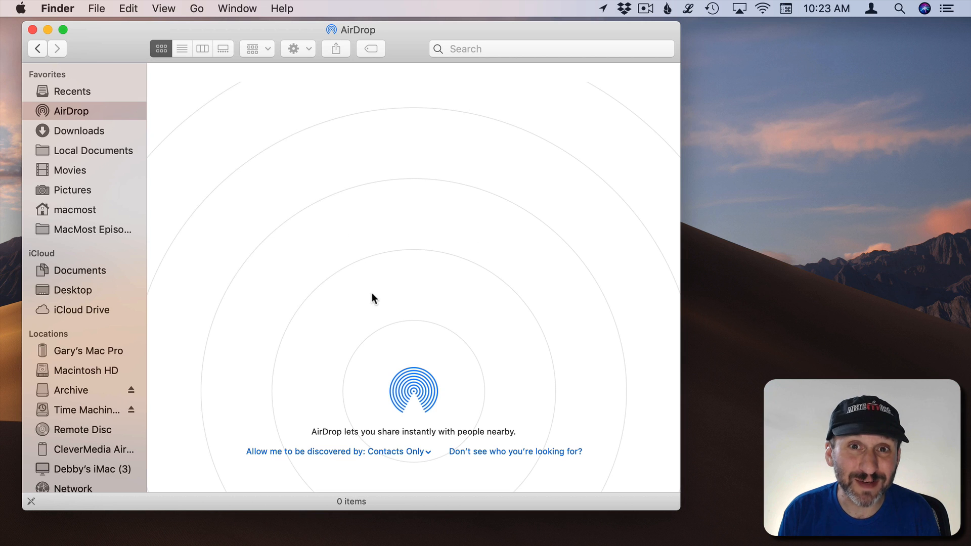
{"action": "left_click", "coordinate": [196, 8]}
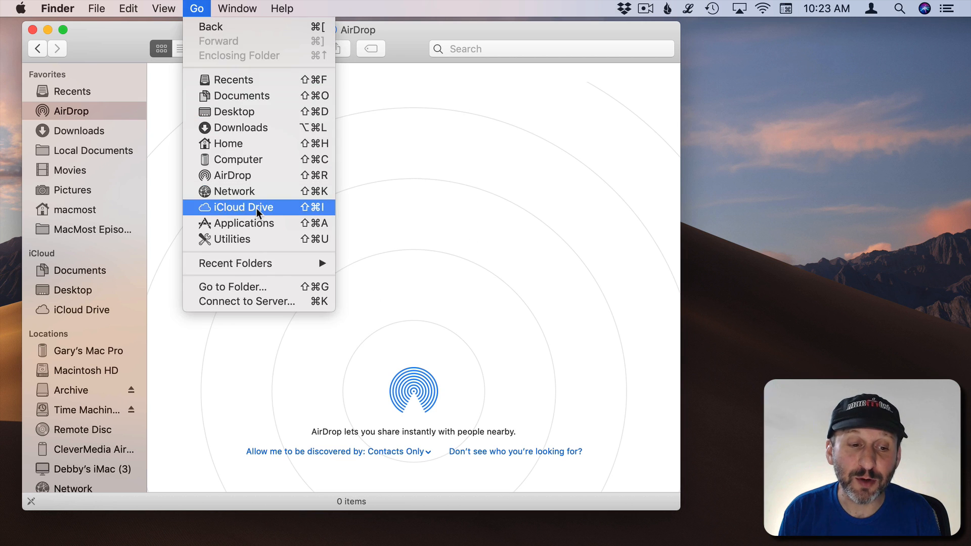
{"action": "left_click", "coordinate": [237, 206]}
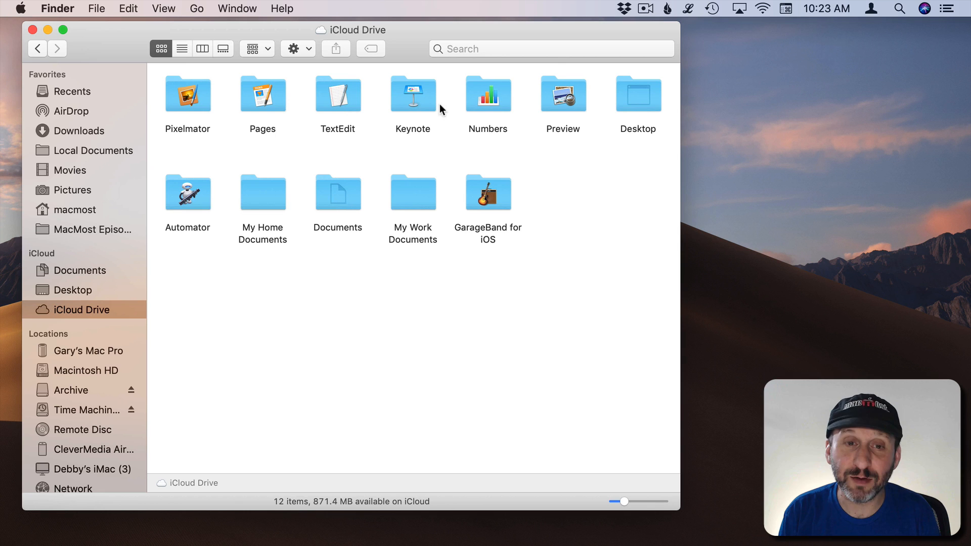
{"action": "left_click", "coordinate": [638, 94]}
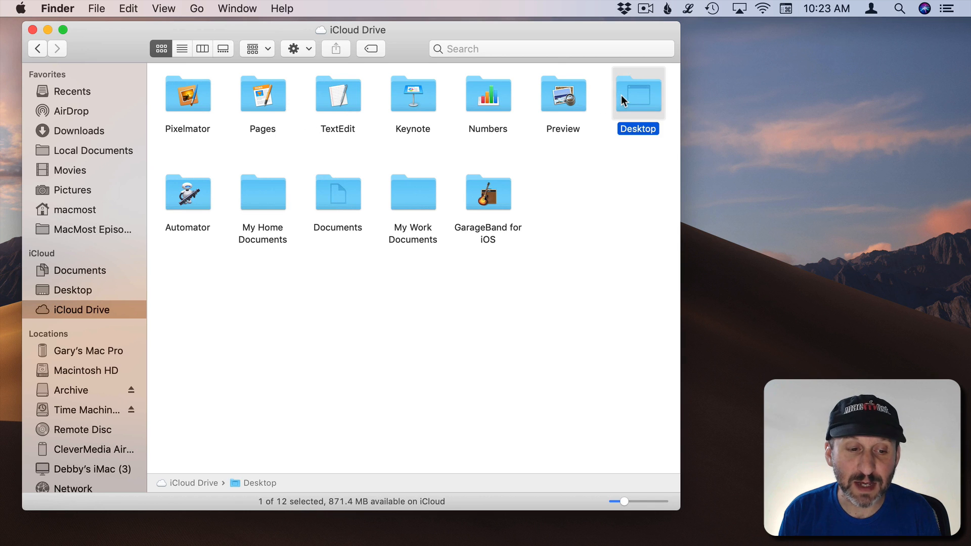
{"action": "left_click", "coordinate": [338, 192]}
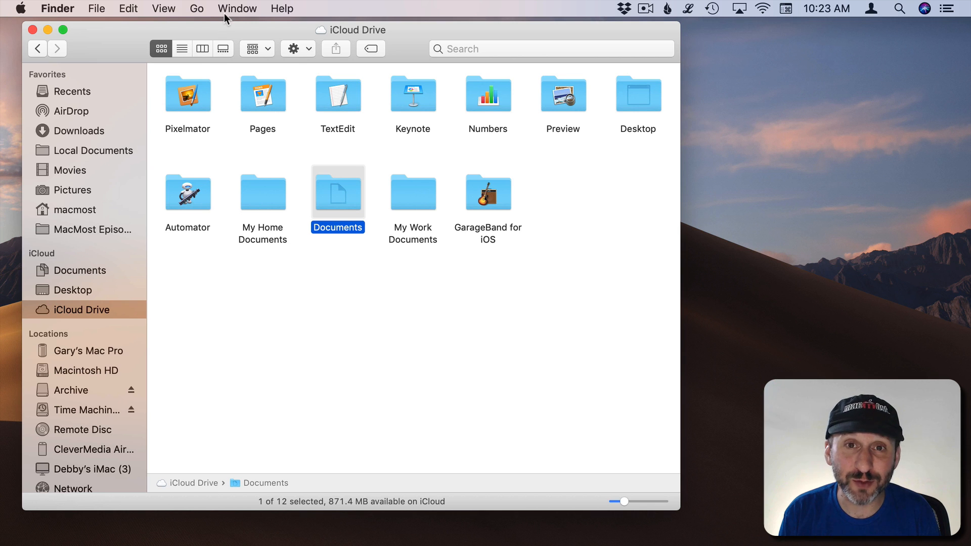
{"action": "left_click", "coordinate": [196, 8]}
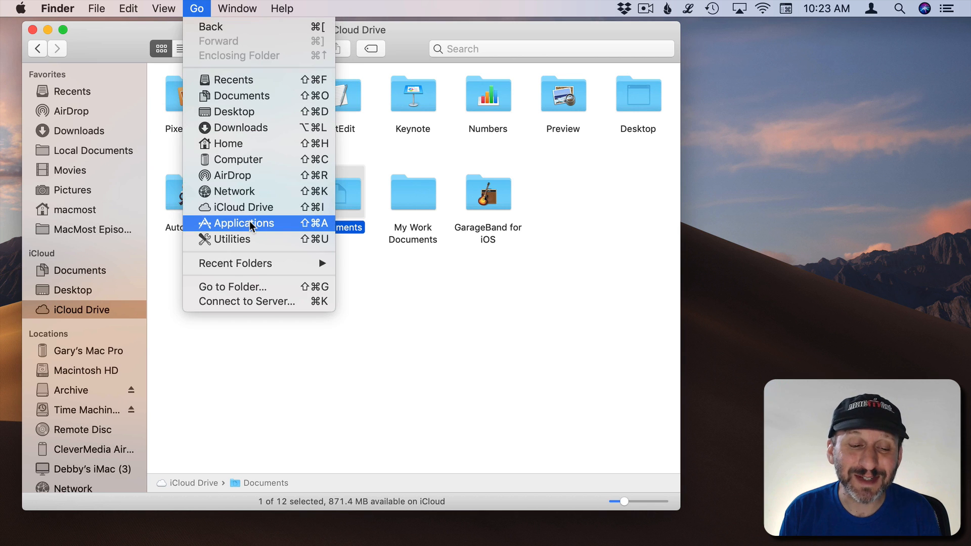
{"action": "mouse_move", "coordinate": [237, 159]}
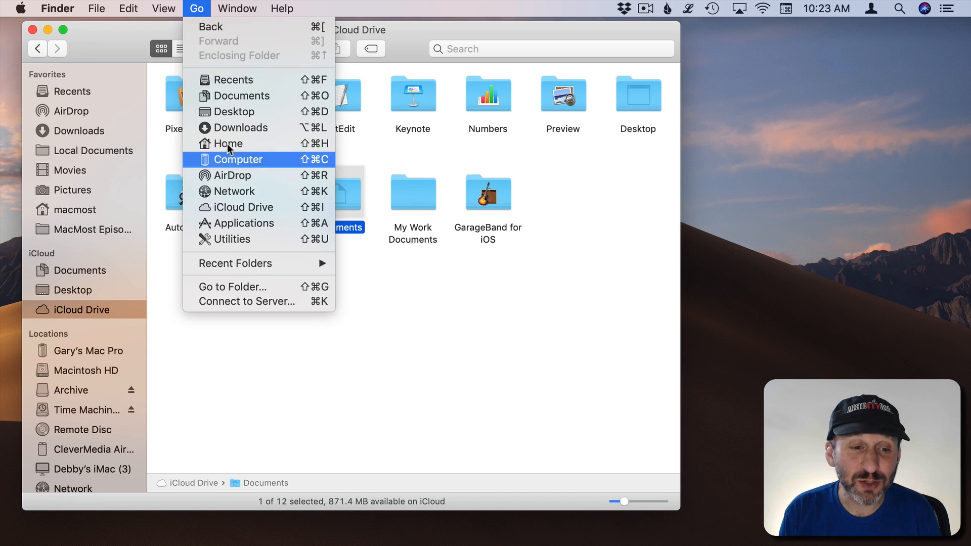
{"action": "mouse_move", "coordinate": [241, 128]}
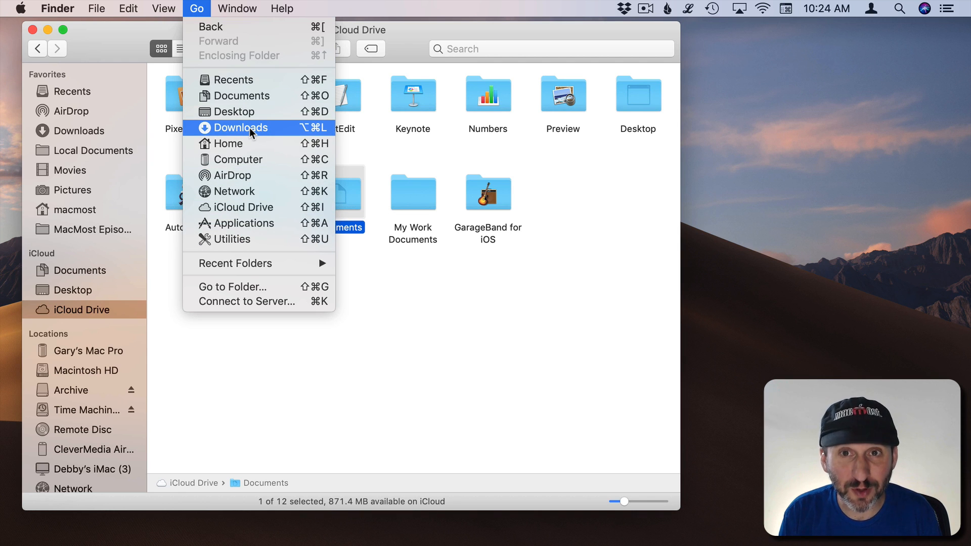
{"action": "mouse_move", "coordinate": [250, 222]}
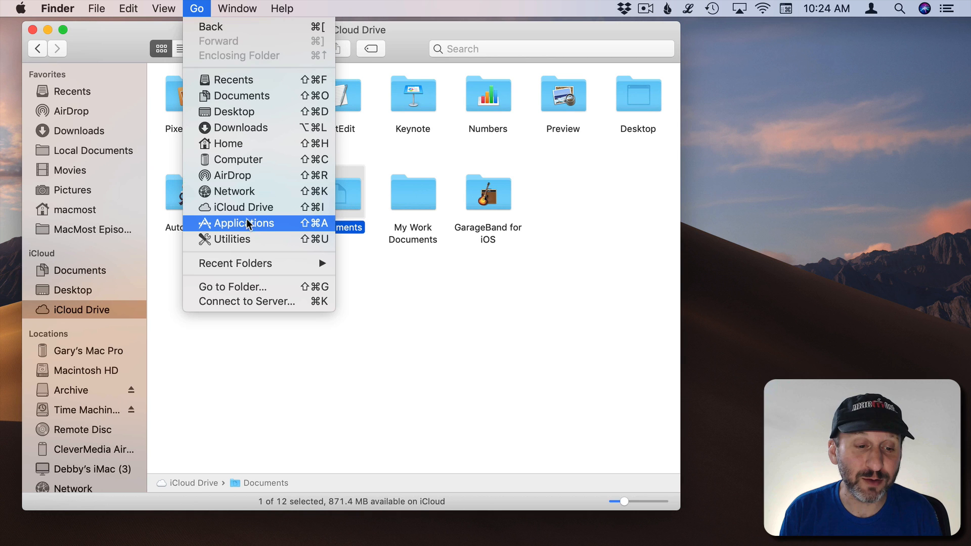
Step: Jump to the Utilities folder via Go > Utilities and reopen the Go menu
{"action": "left_click", "coordinate": [243, 222]}
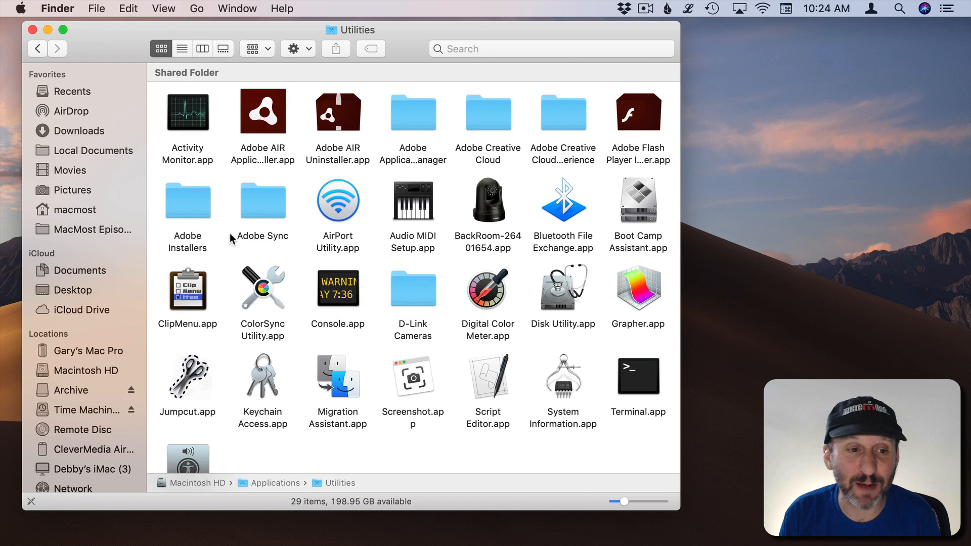
{"action": "left_click", "coordinate": [197, 8]}
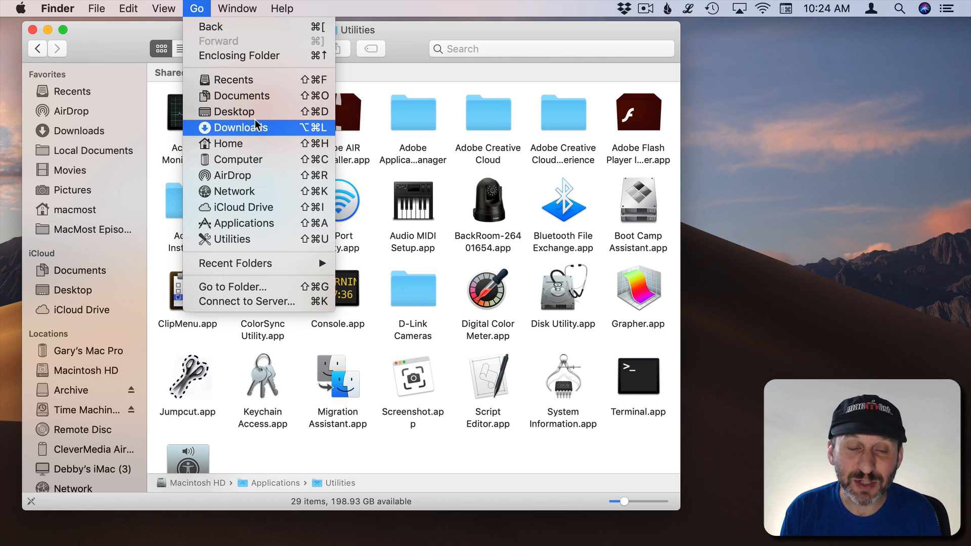
{"action": "mouse_move", "coordinate": [233, 111]}
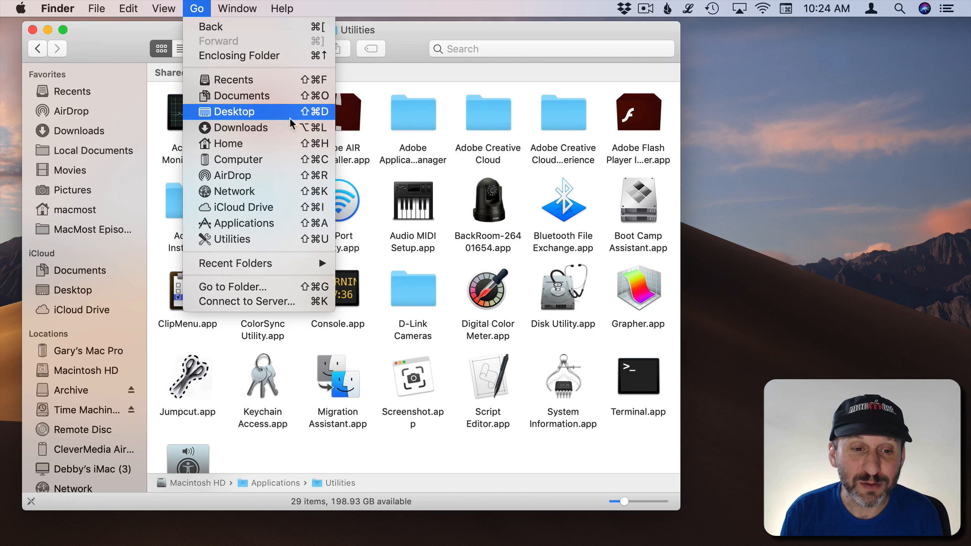
{"action": "mouse_move", "coordinate": [237, 127]}
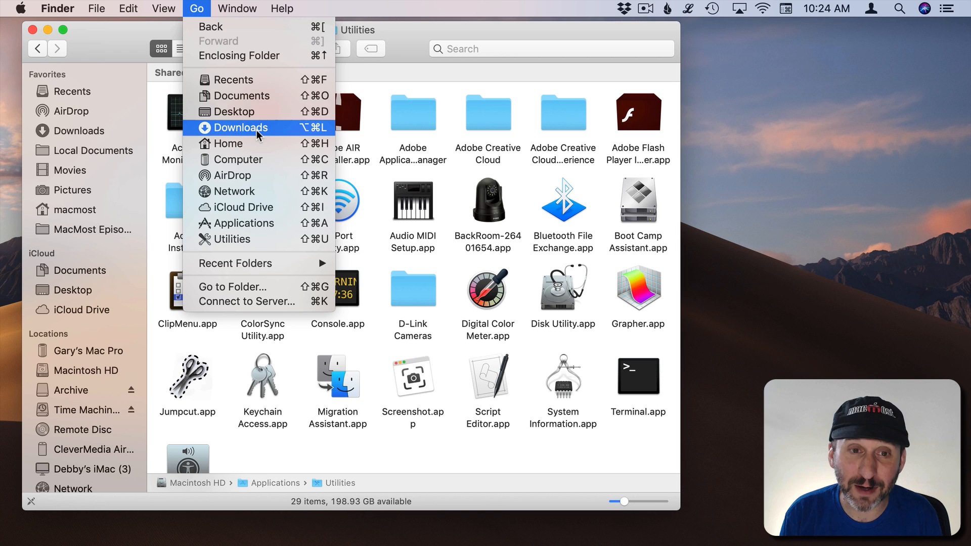
{"action": "mouse_move", "coordinate": [233, 79]}
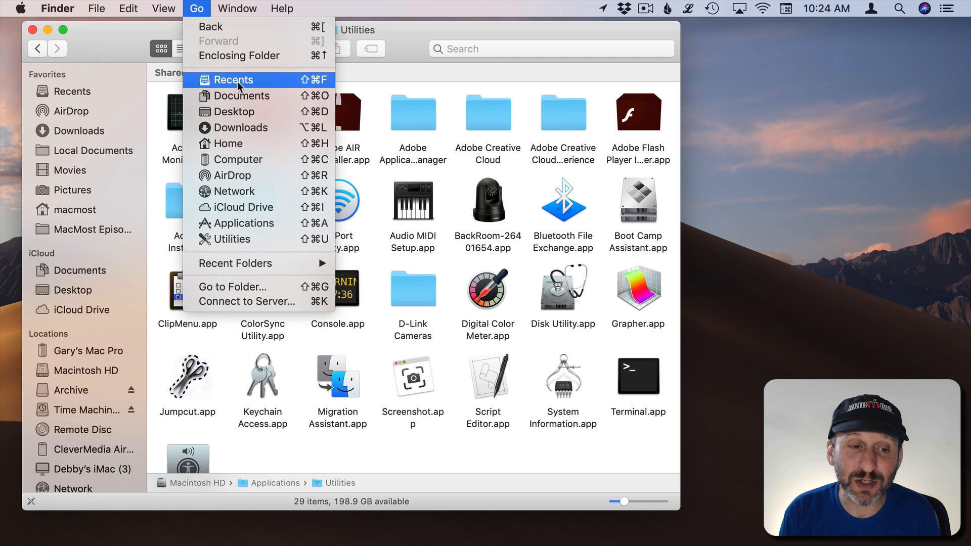
Step: Go to Recents and uncheck Recents in Finder Preferences > Sidebar to remove it from the sidebar
{"action": "left_click", "coordinate": [233, 79]}
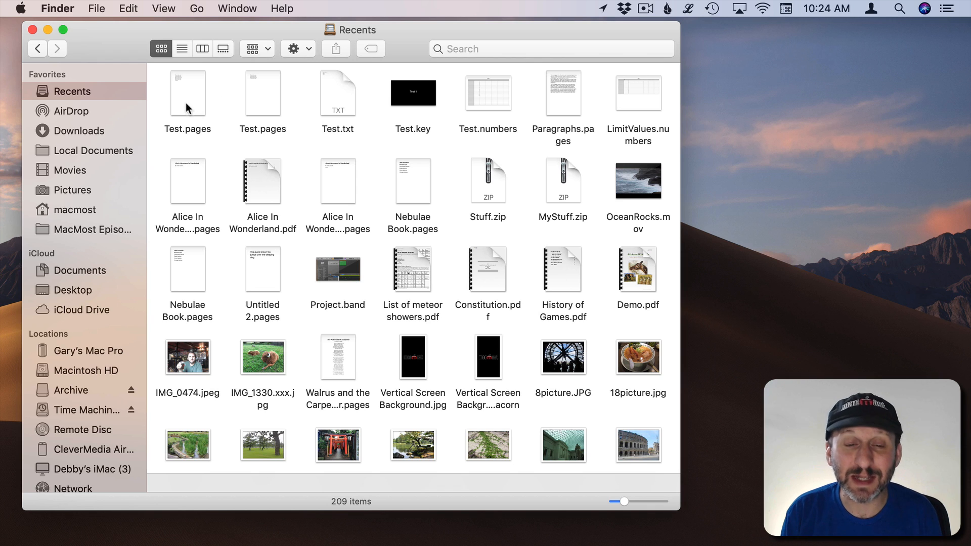
{"action": "mouse_move", "coordinate": [219, 162]}
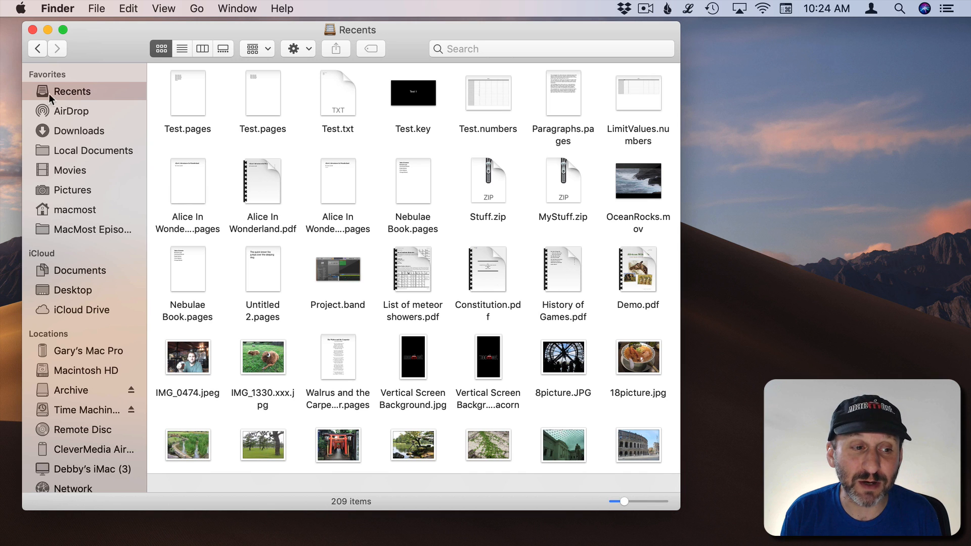
{"action": "left_click", "coordinate": [97, 8]}
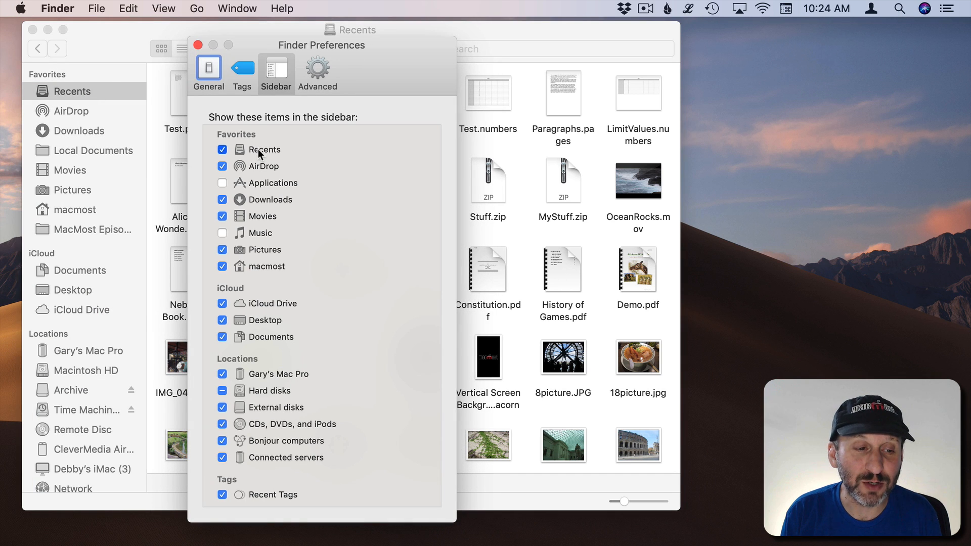
{"action": "left_click", "coordinate": [198, 8]}
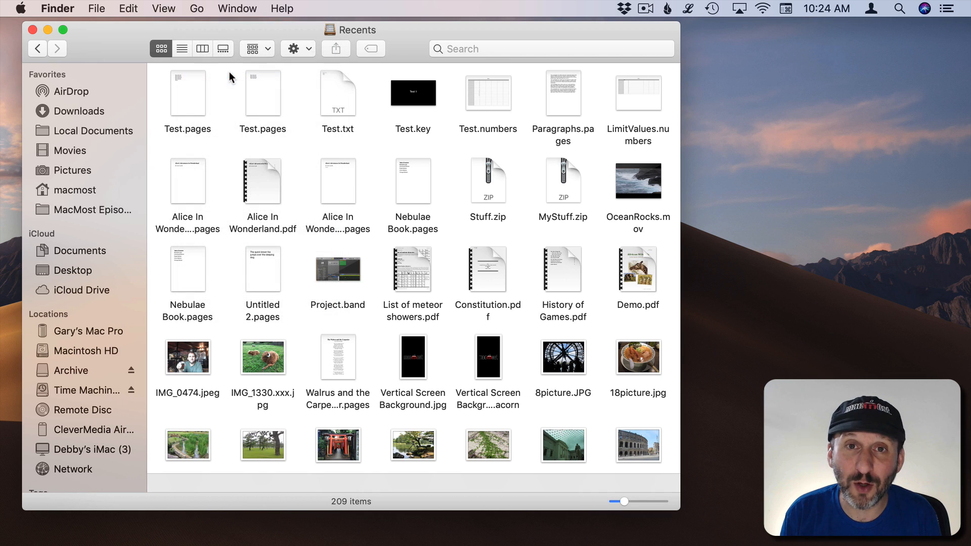
{"action": "left_click", "coordinate": [196, 8]}
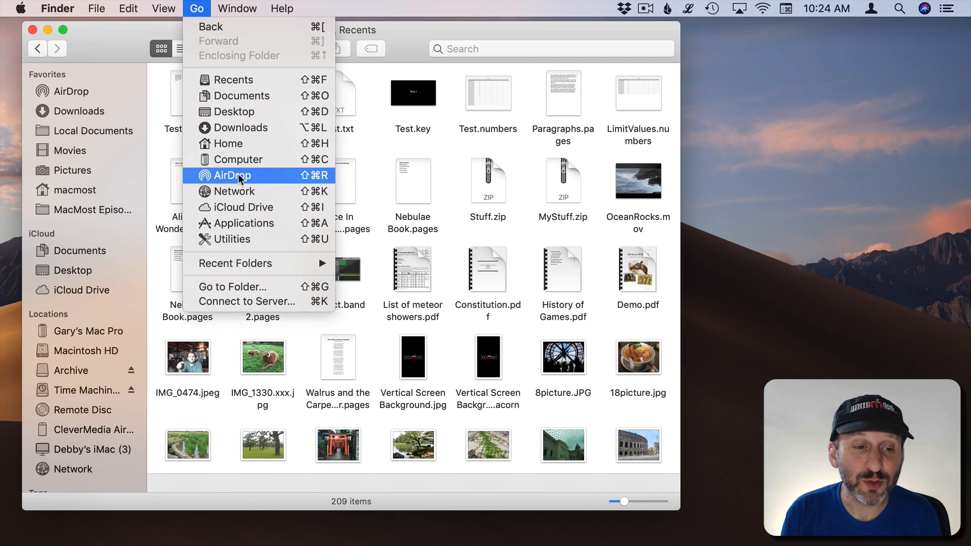
{"action": "mouse_move", "coordinate": [247, 143]}
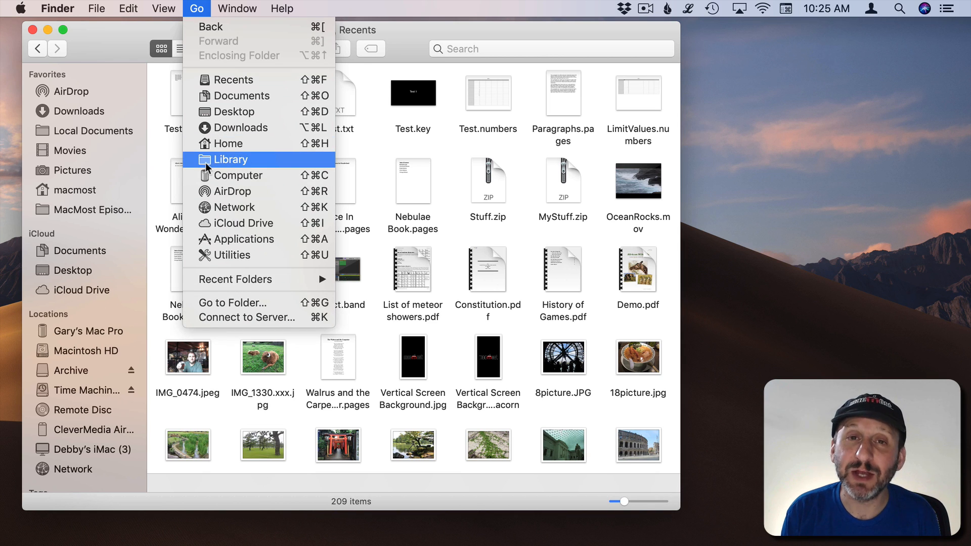
{"action": "mouse_move", "coordinate": [247, 165]}
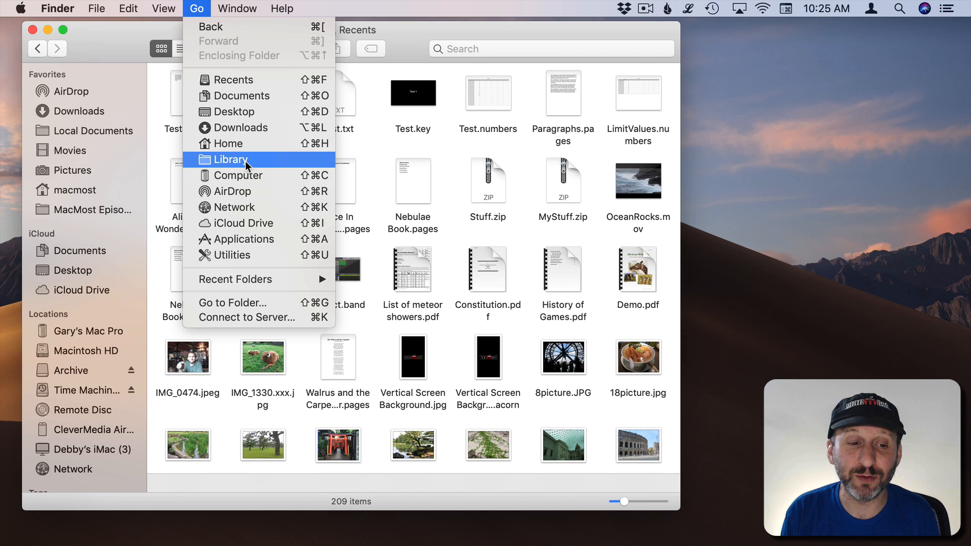
{"action": "mouse_move", "coordinate": [240, 163]}
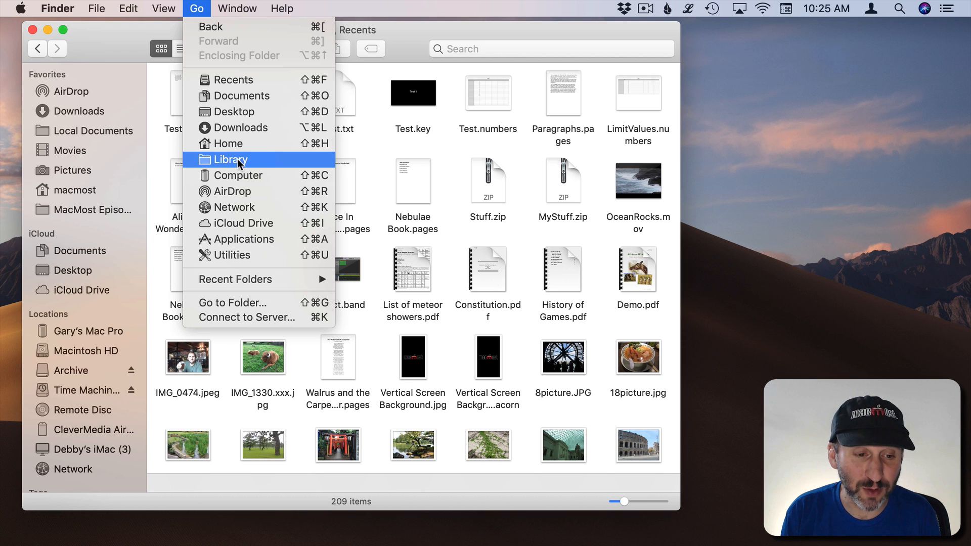
Step: Reveal the user's Library folder via Option + Go > Library and reopen the Go menu
{"action": "left_click", "coordinate": [232, 158]}
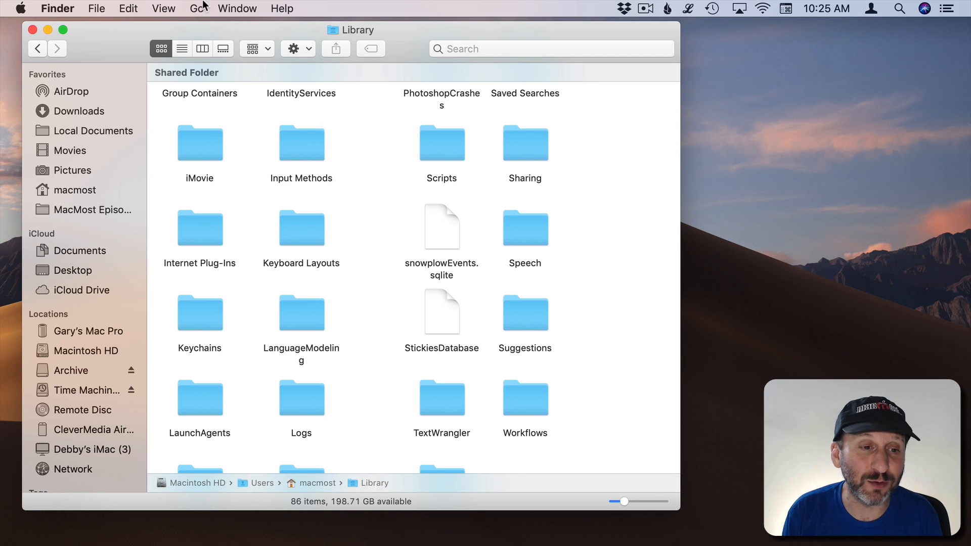
{"action": "left_click", "coordinate": [196, 8]}
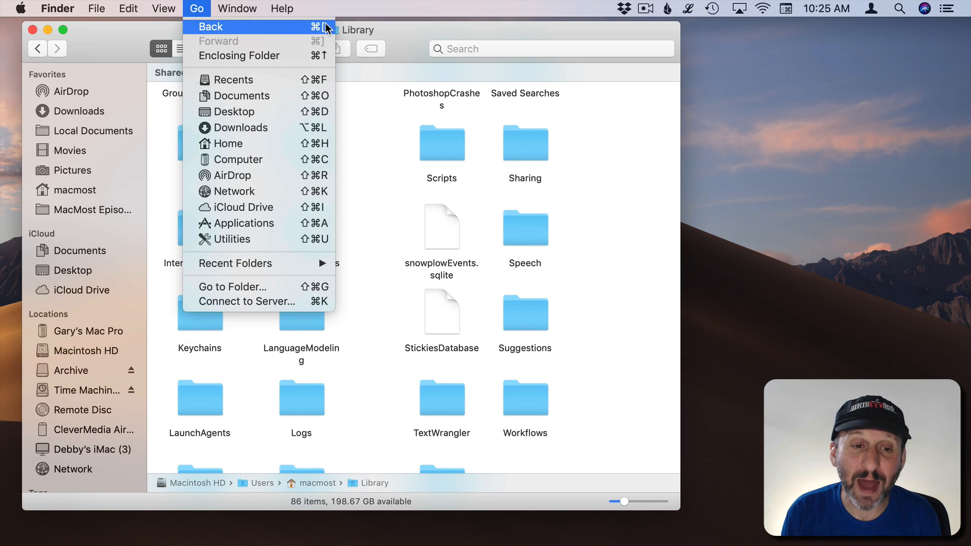
{"action": "mouse_move", "coordinate": [321, 44]}
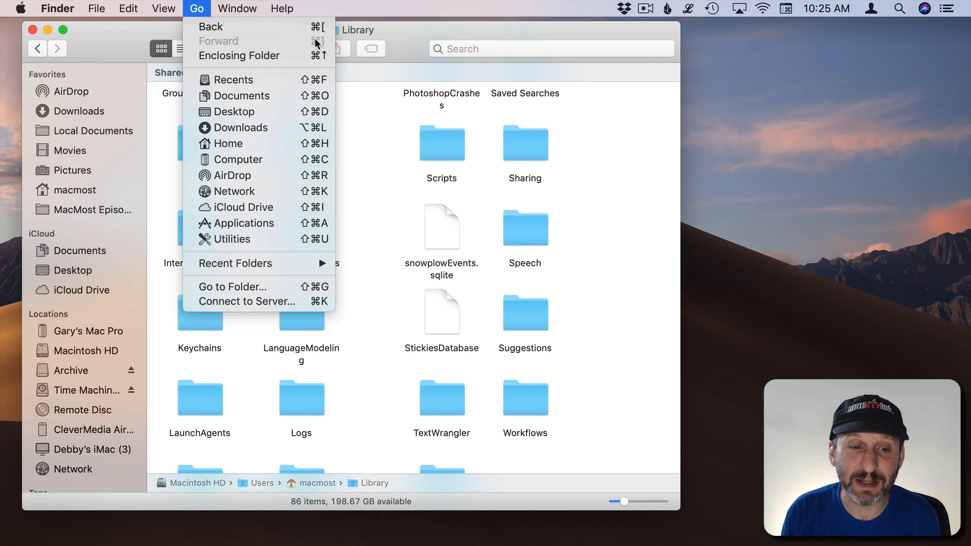
Step: Go back from Library to Recents via Go > Back and reopen the Go menu
{"action": "left_click", "coordinate": [236, 79]}
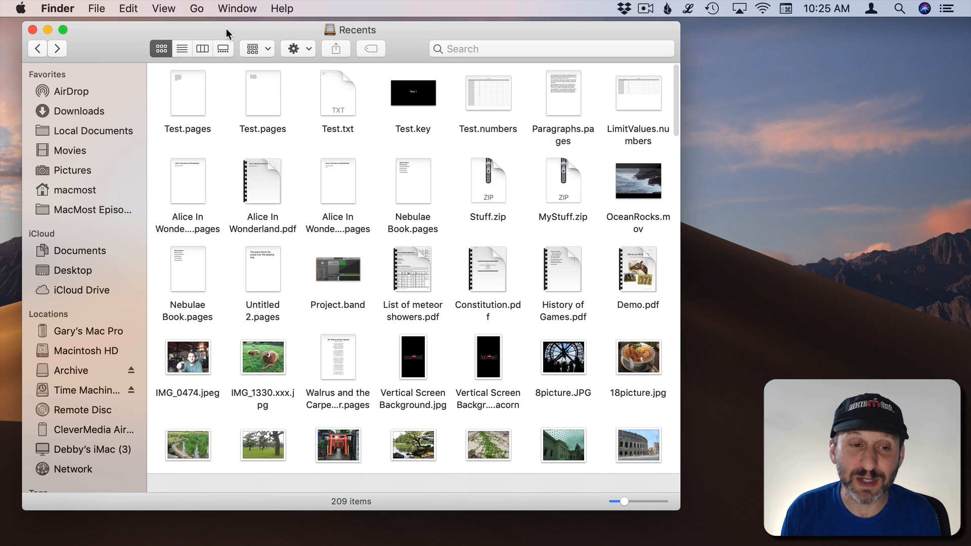
{"action": "left_click", "coordinate": [197, 8]}
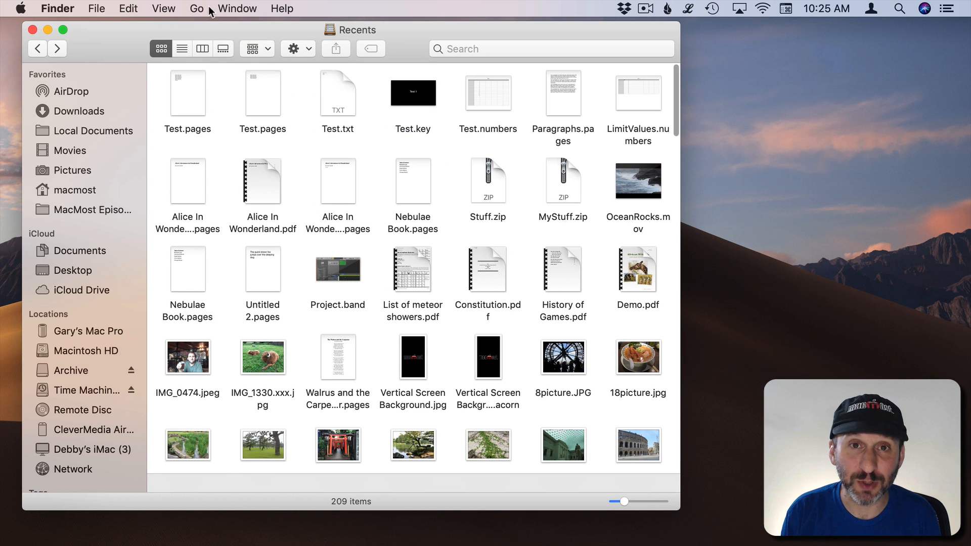
{"action": "left_click", "coordinate": [197, 8]}
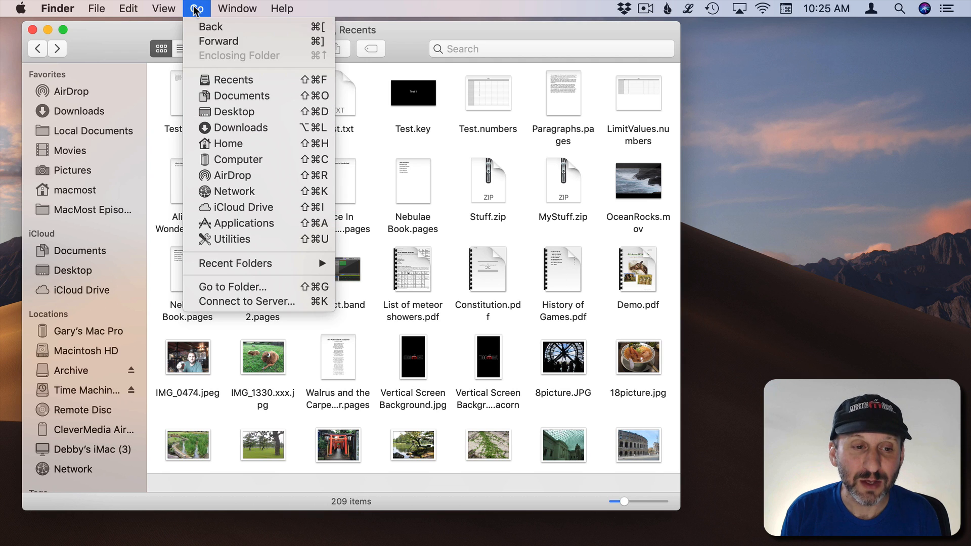
Step: Open iCloud Drive > Documents > Project B, go up to Documents via Enclosing Folder, then close the window
{"action": "left_click", "coordinate": [236, 8]}
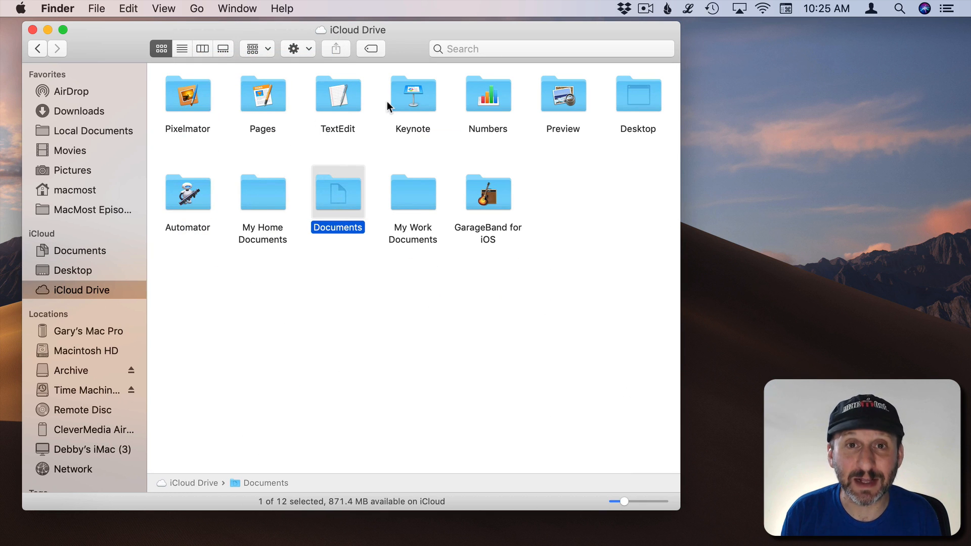
{"action": "mouse_move", "coordinate": [331, 206]}
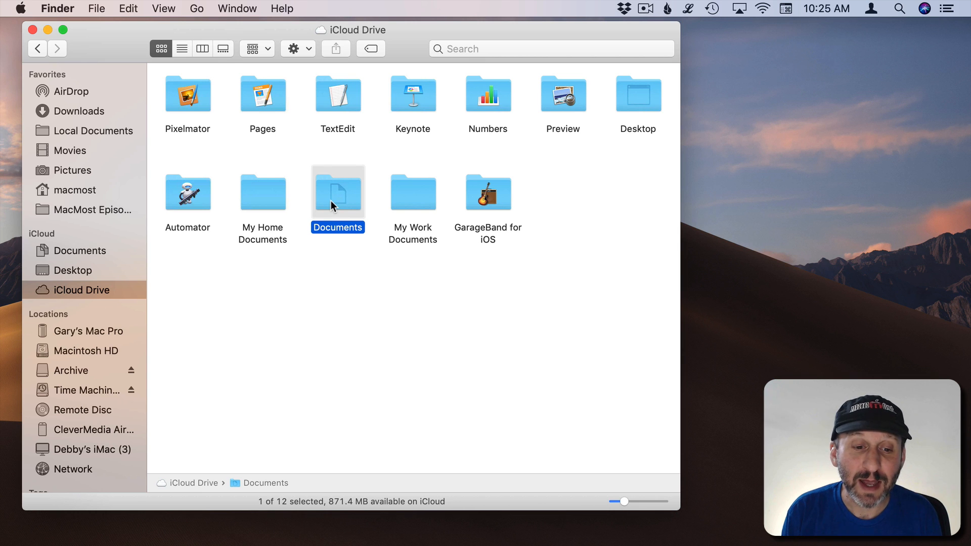
{"action": "double_click", "coordinate": [338, 193]}
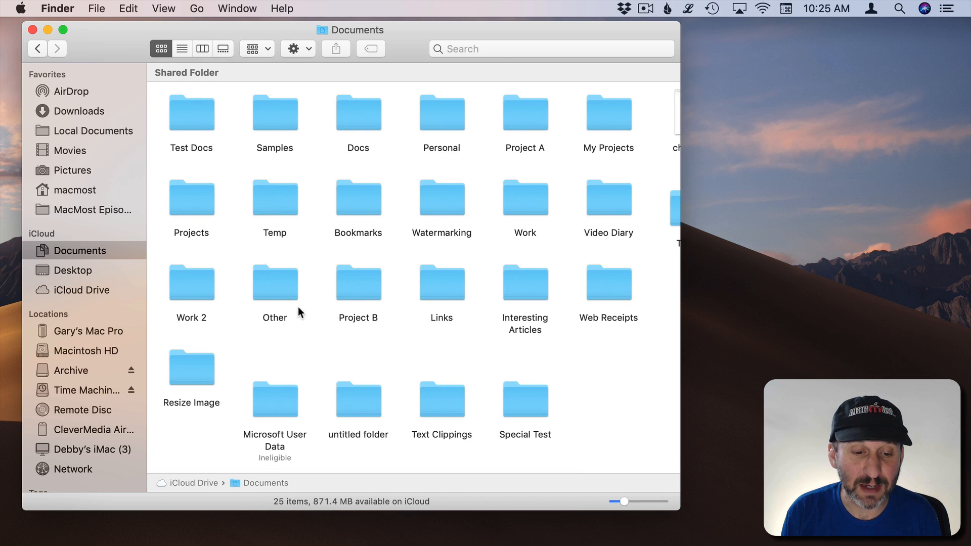
{"action": "double_click", "coordinate": [358, 283]}
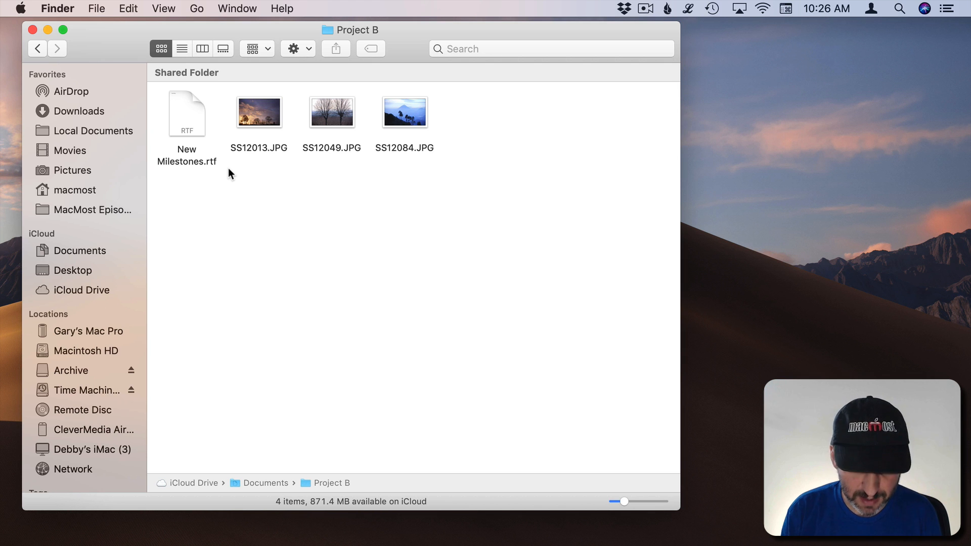
{"action": "left_click", "coordinate": [196, 8]}
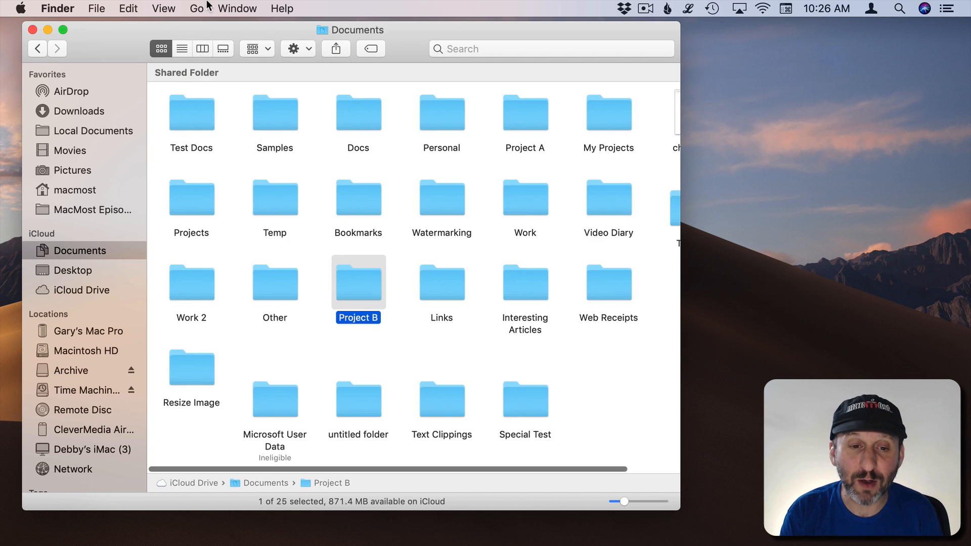
{"action": "left_click", "coordinate": [82, 290]}
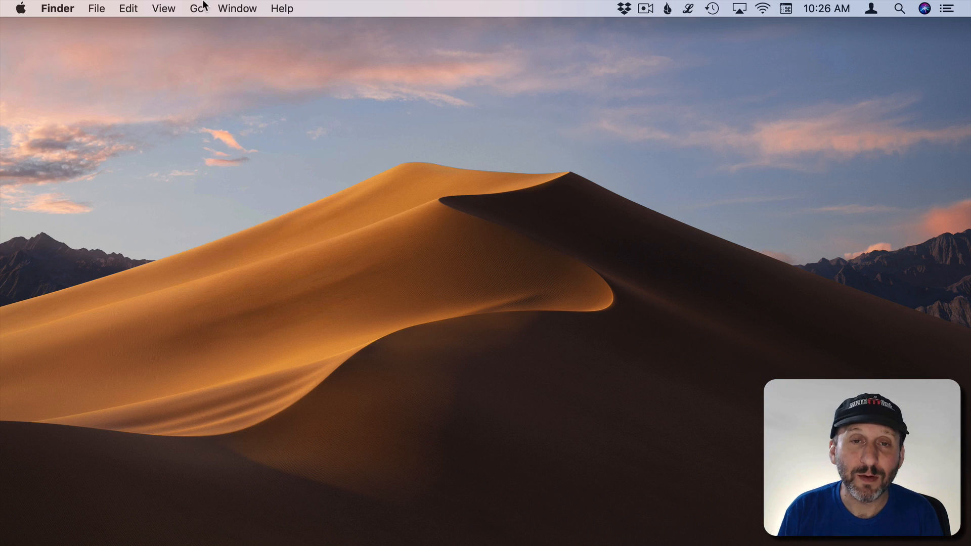
Step: Go to the iCloud Documents folder and bring up a second window of it
{"action": "left_click", "coordinate": [196, 8]}
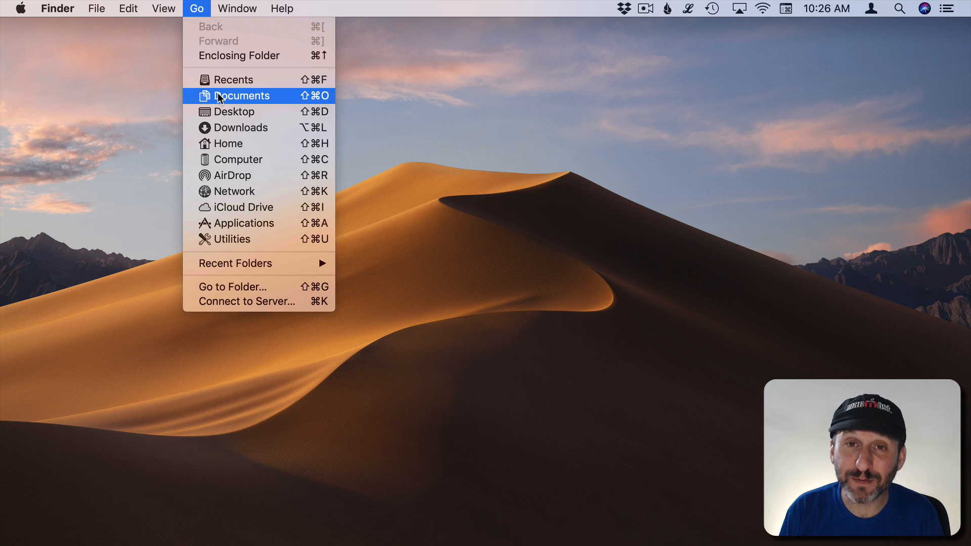
{"action": "left_click", "coordinate": [241, 95]}
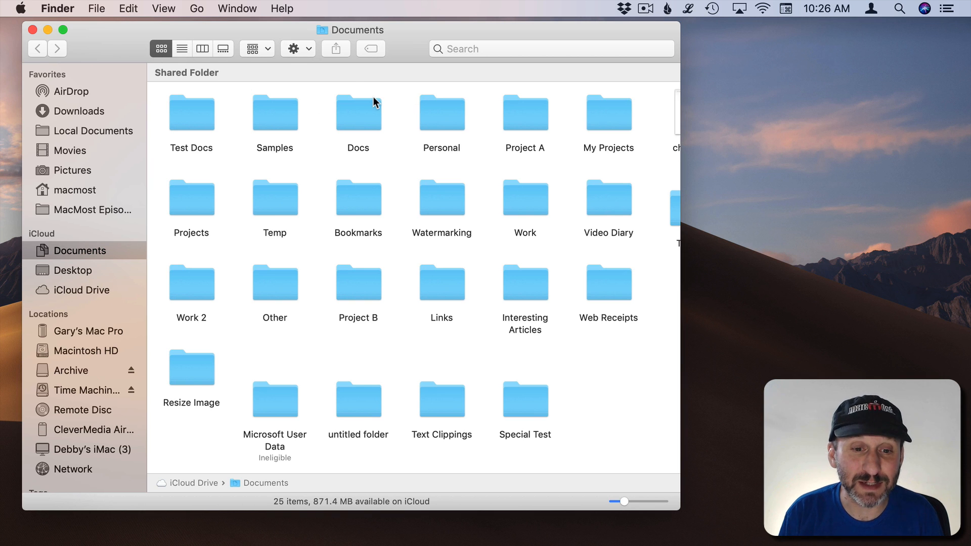
{"action": "left_click", "coordinate": [96, 9]}
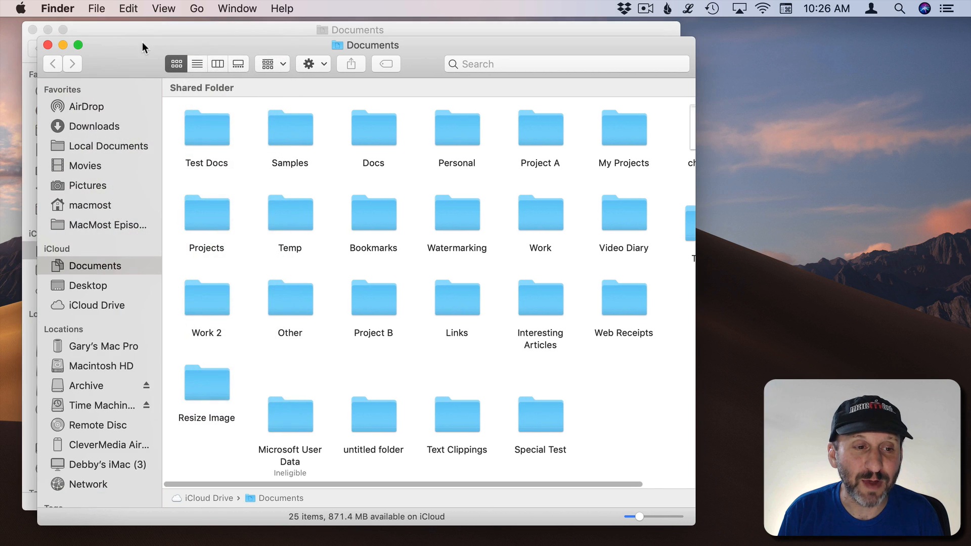
Step: Show Downloads in the new window via the Go menu, leaving the Go menu reopened
{"action": "left_click", "coordinate": [197, 8]}
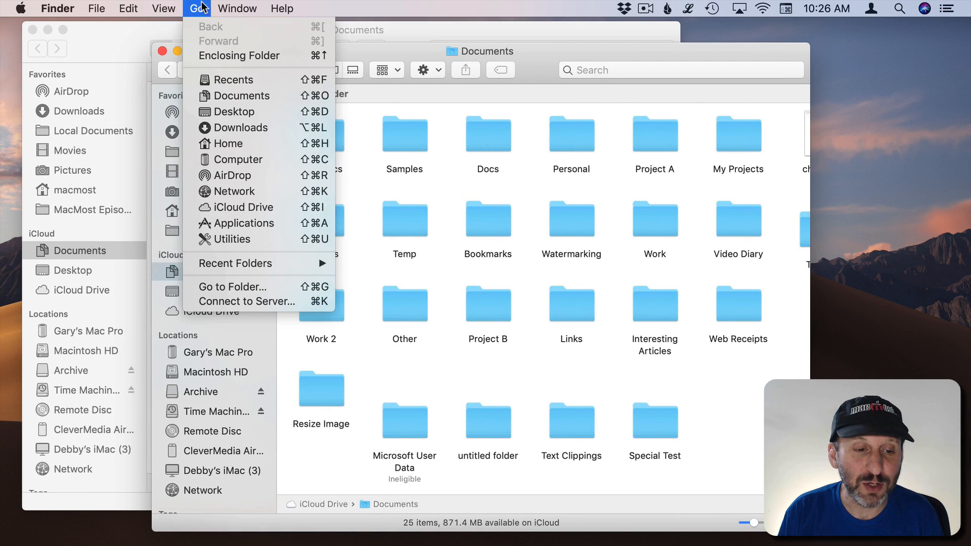
{"action": "left_click", "coordinate": [240, 127]}
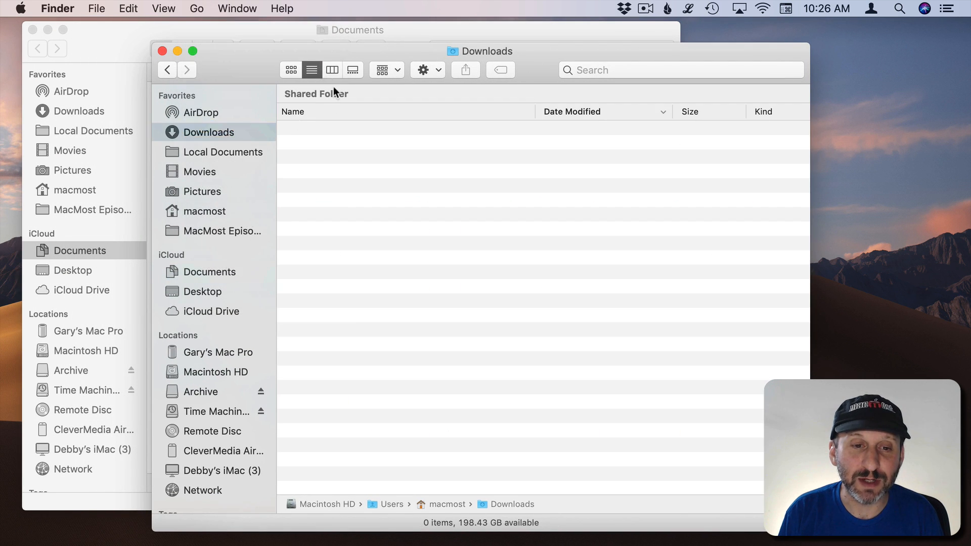
{"action": "left_click", "coordinate": [197, 8]}
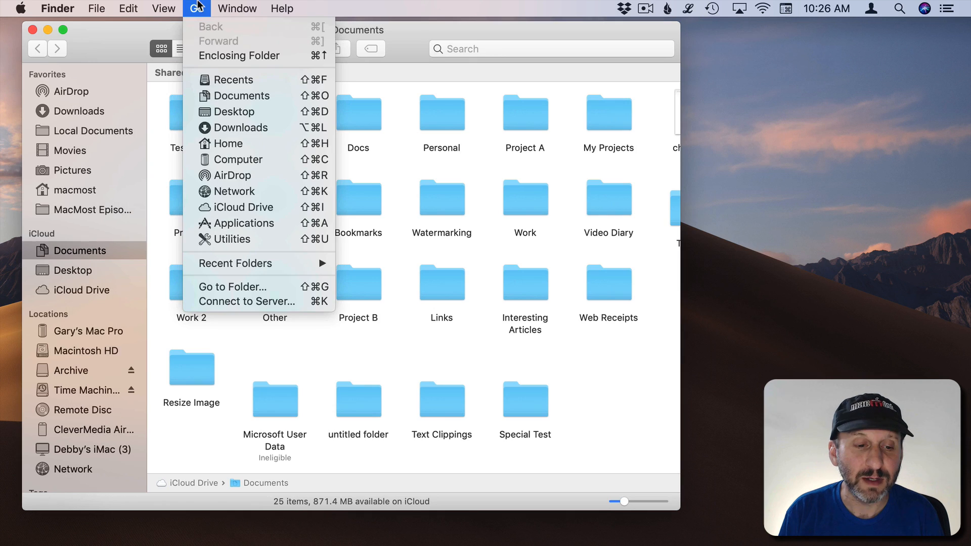
{"action": "mouse_move", "coordinate": [233, 263]}
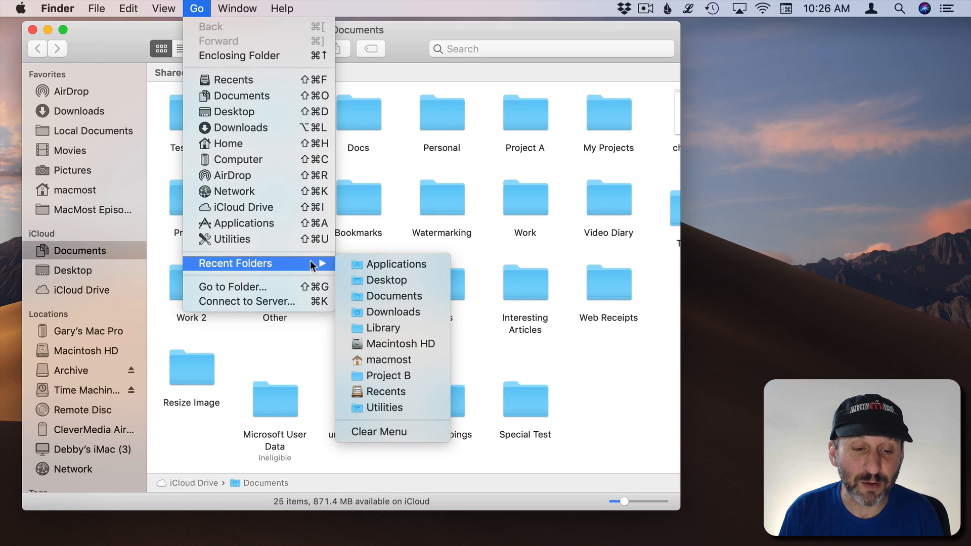
{"action": "mouse_move", "coordinate": [385, 280]}
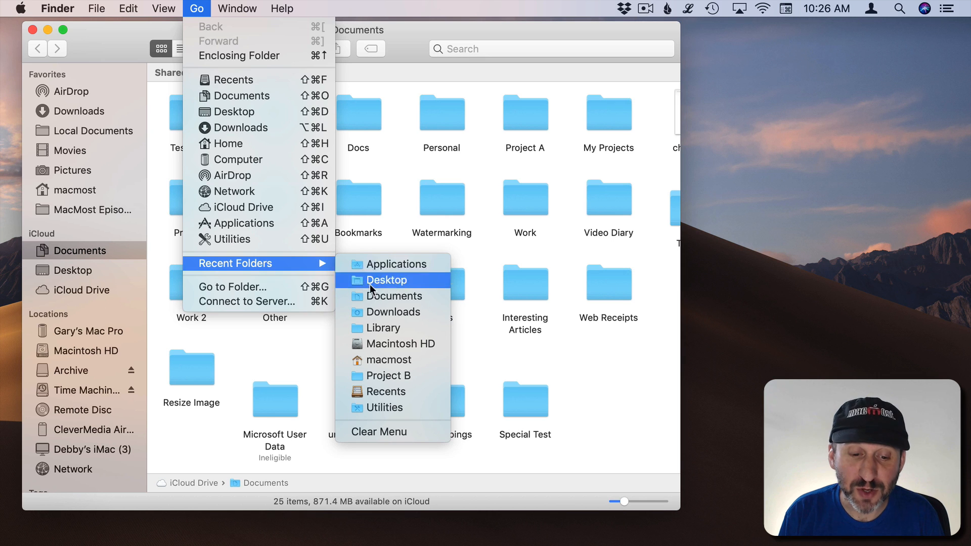
{"action": "mouse_move", "coordinate": [396, 264]}
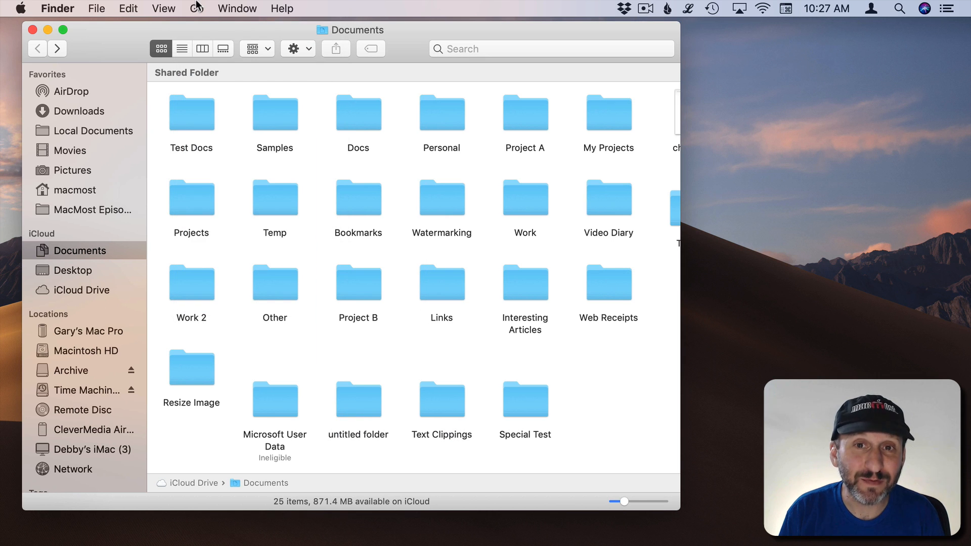
Step: Jump to the Movies folder using Go to Folder with its path
{"action": "left_click", "coordinate": [196, 8]}
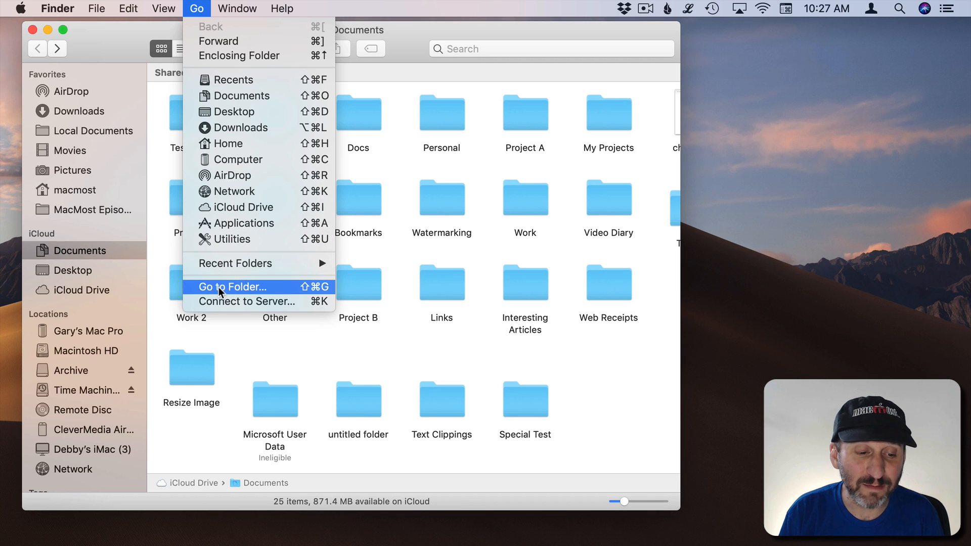
{"action": "mouse_move", "coordinate": [296, 291]}
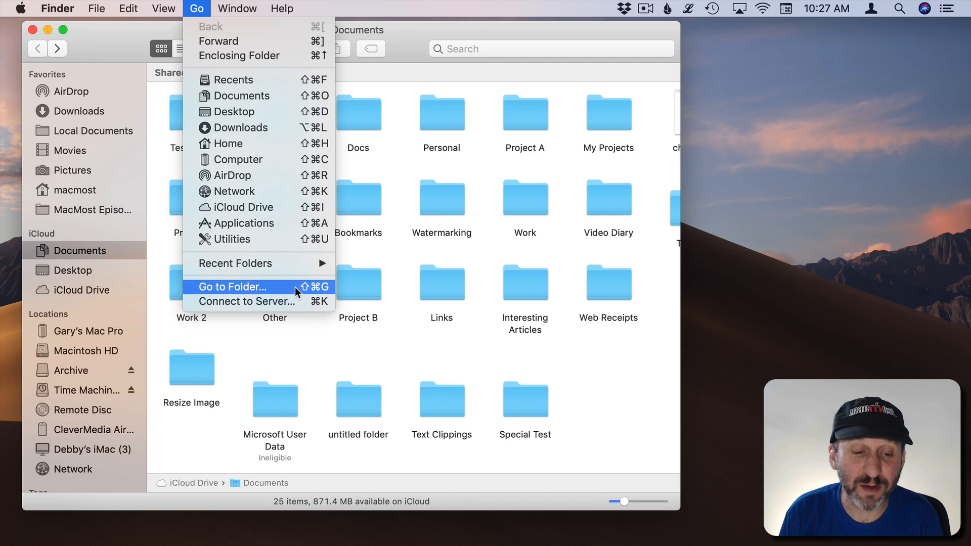
{"action": "left_click", "coordinate": [233, 286]}
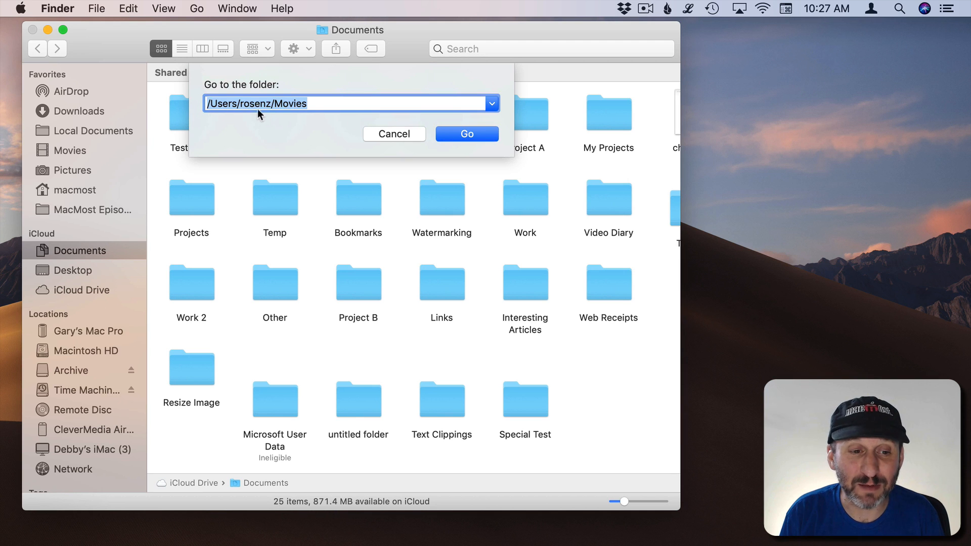
{"action": "left_click", "coordinate": [466, 133]}
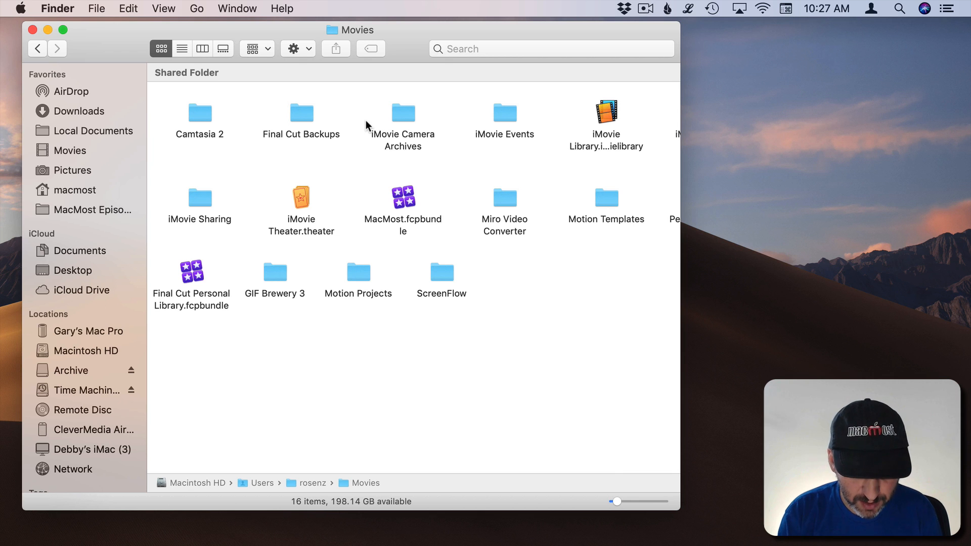
Step: Jump to ~/Pictures with Go to Folder (Shift-Cmd-G) and dismiss the leftover prompt
{"action": "key", "text": "cmd+shift+g"}
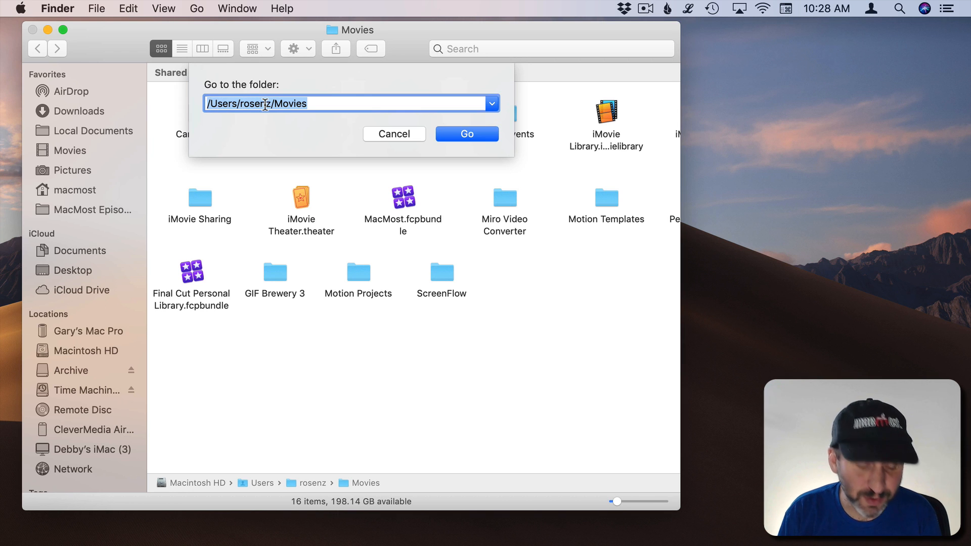
{"action": "type", "text": "~"}
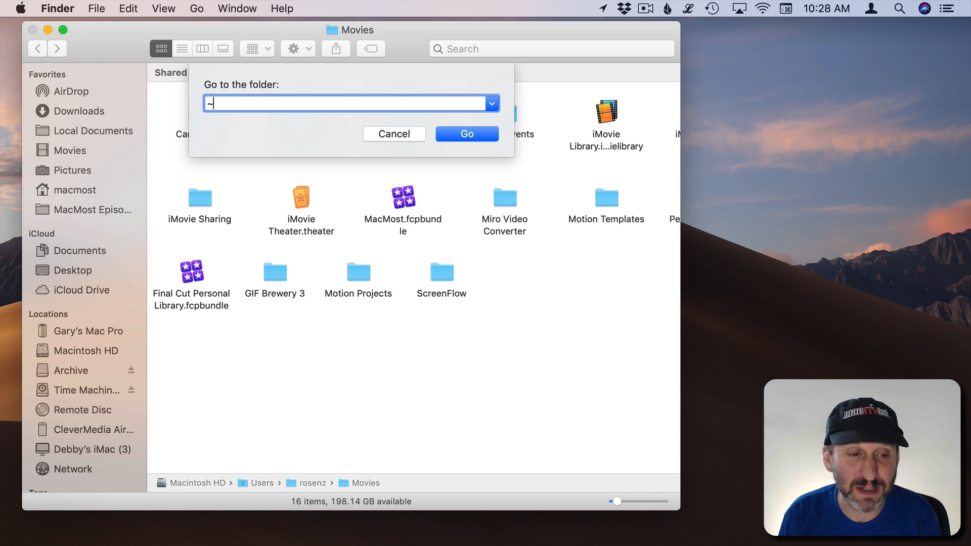
{"action": "type", "text": "/"}
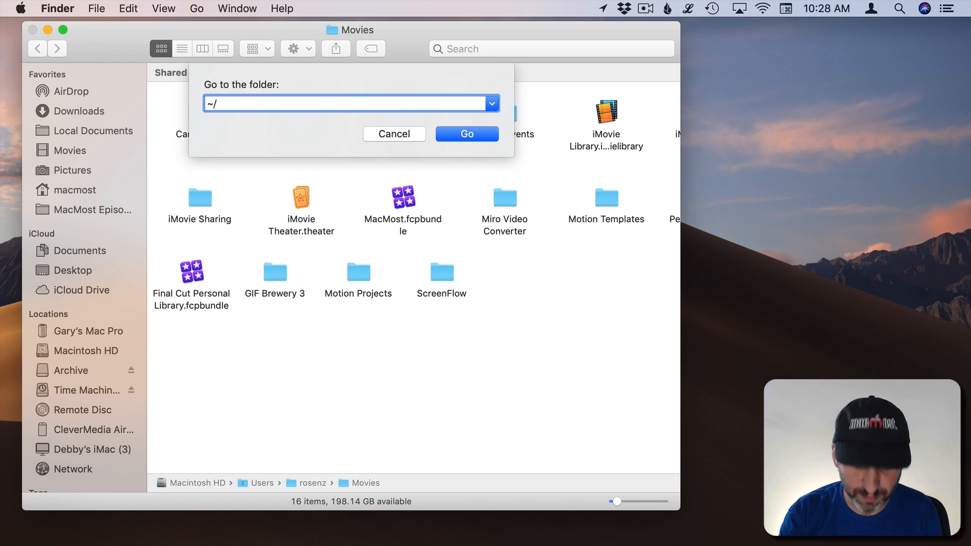
{"action": "type", "text": "Pictures"}
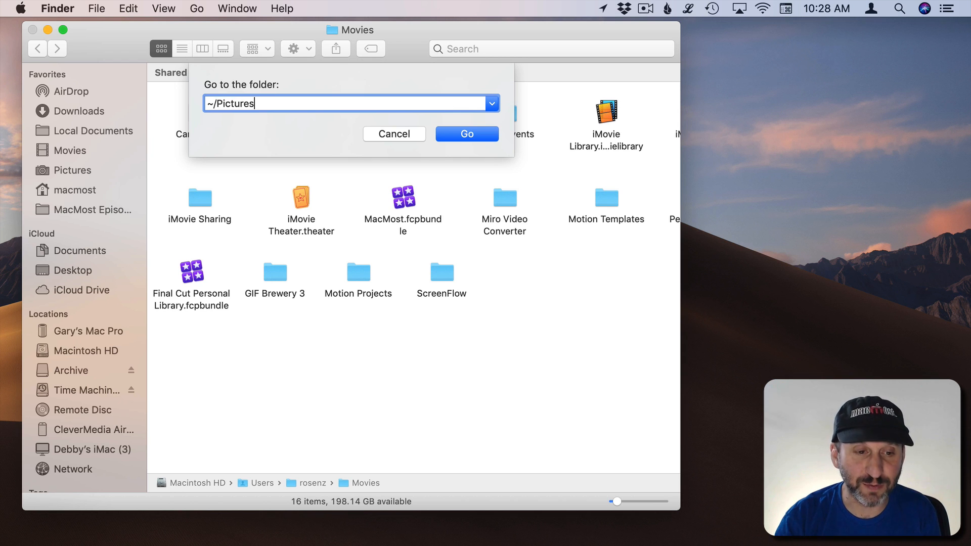
{"action": "left_click", "coordinate": [466, 133]}
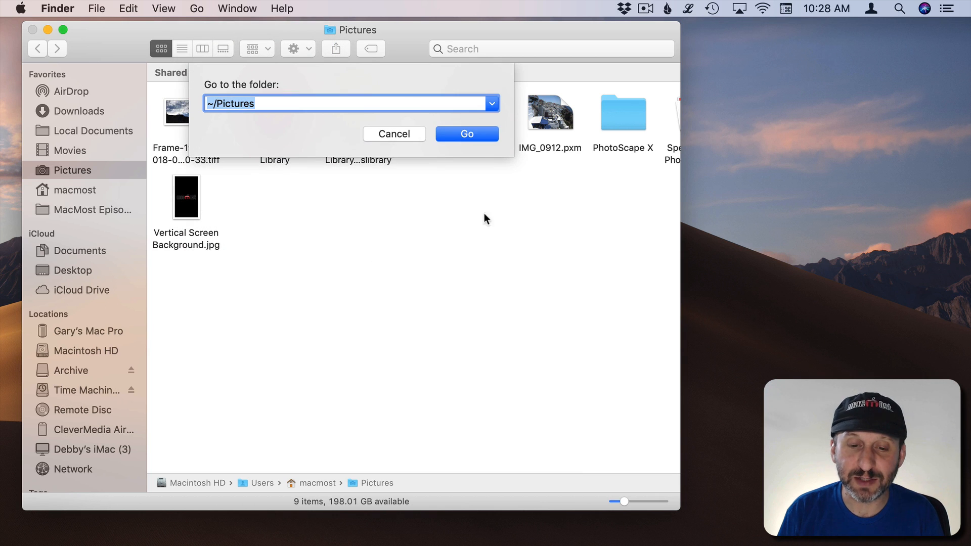
{"action": "left_click", "coordinate": [490, 103]}
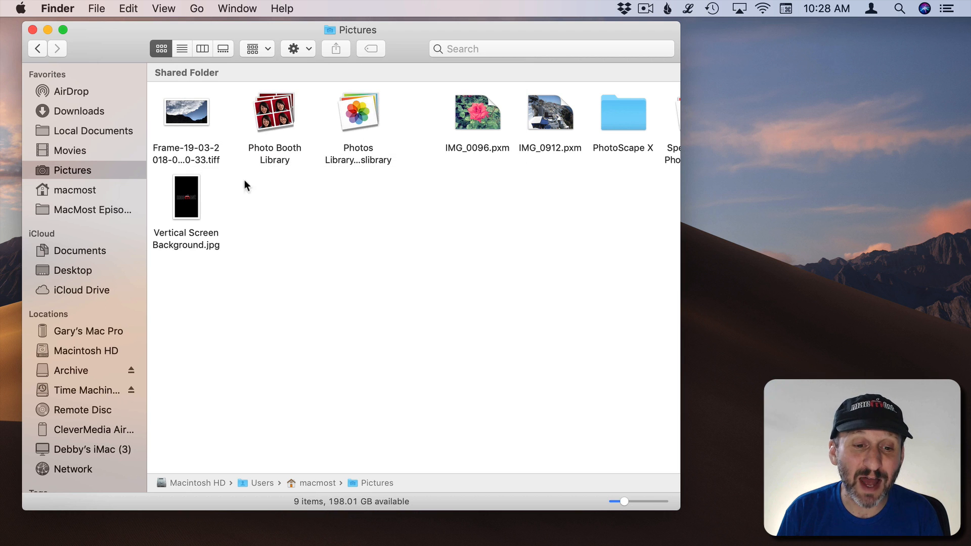
Step: Switch the window to iCloud Documents, bringing up and cancelling the Go to Folder prompt
{"action": "left_click", "coordinate": [197, 8]}
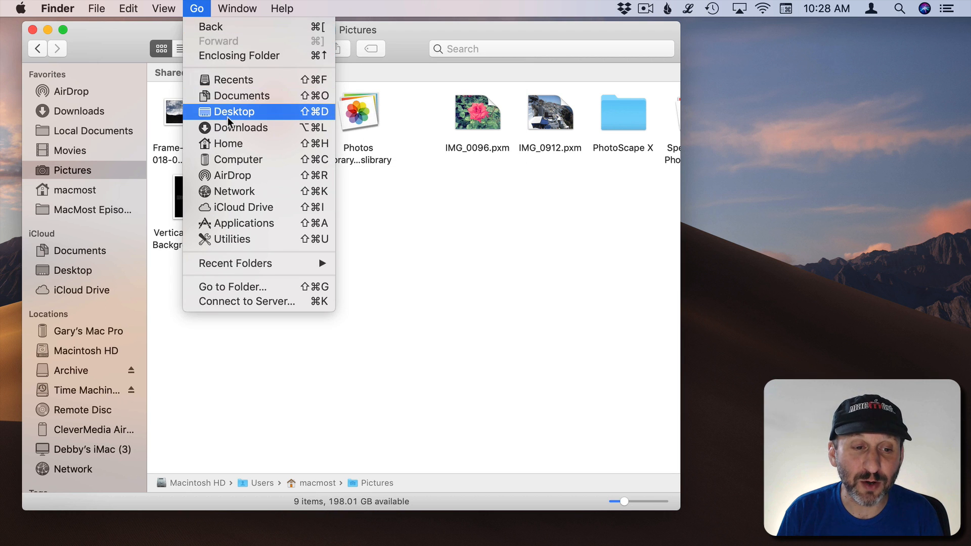
{"action": "left_click", "coordinate": [241, 95]}
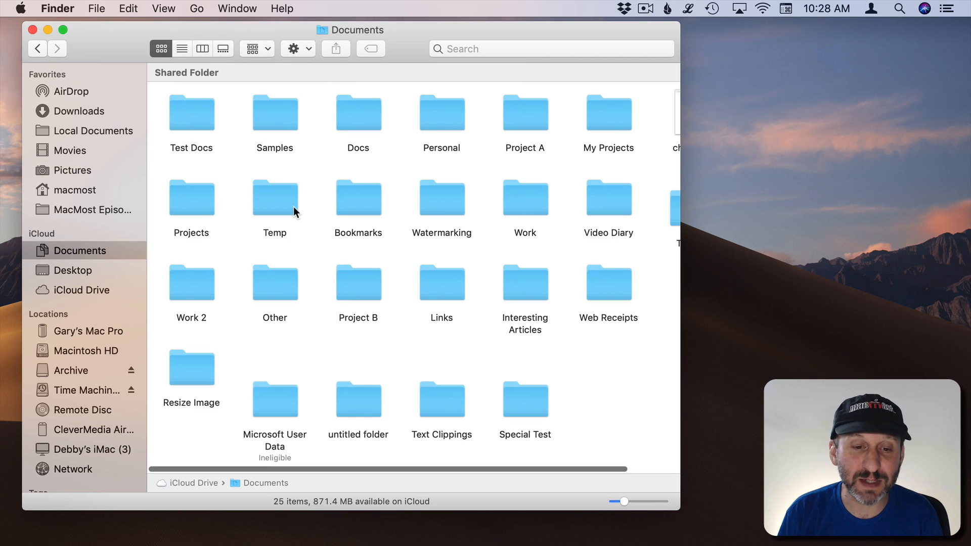
{"action": "mouse_move", "coordinate": [275, 120]}
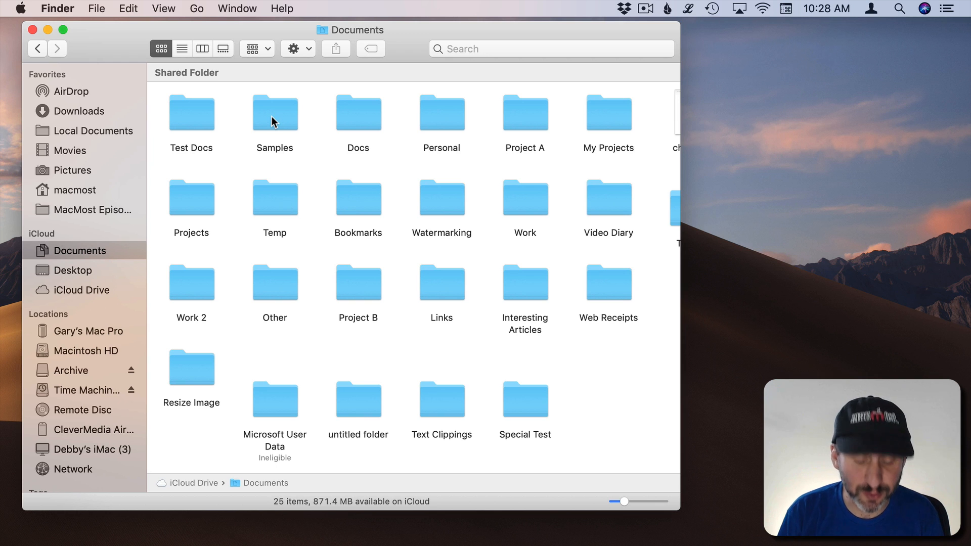
{"action": "key", "text": "cmd+shift+g"}
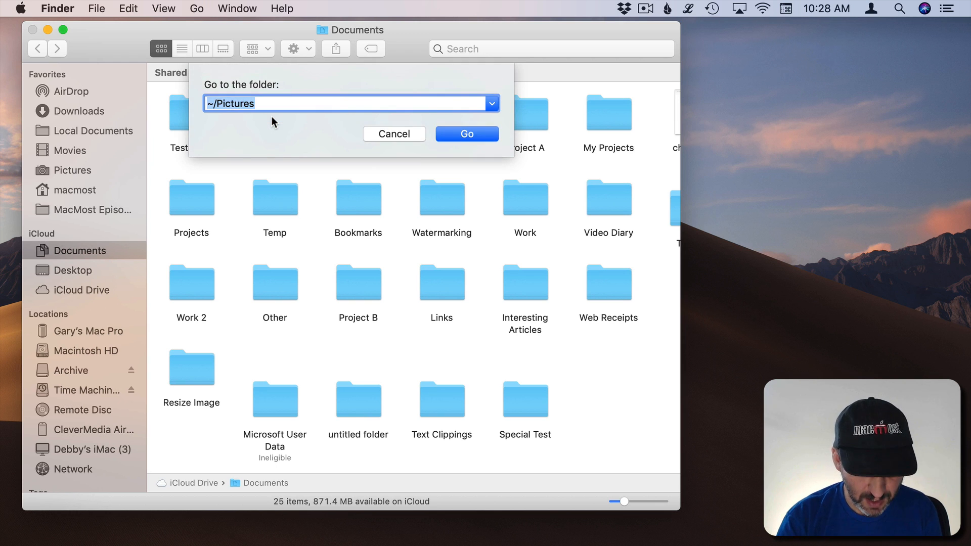
{"action": "left_click", "coordinate": [466, 134]}
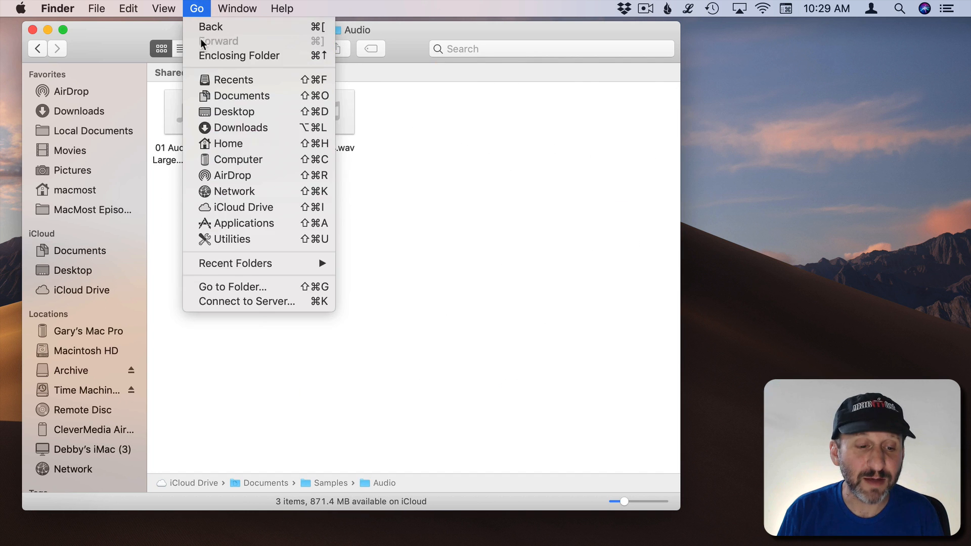
{"action": "left_click", "coordinate": [245, 302]}
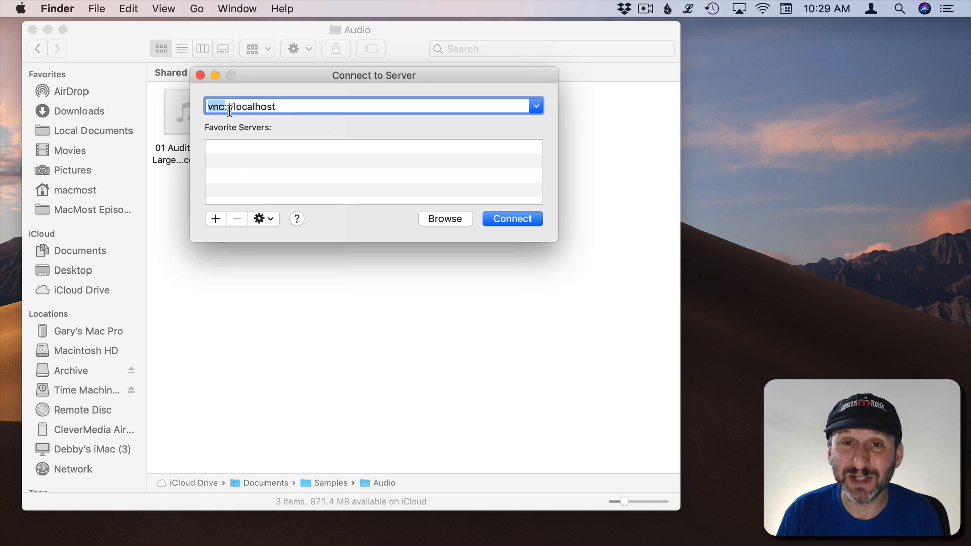
{"action": "left_click", "coordinate": [445, 218]}
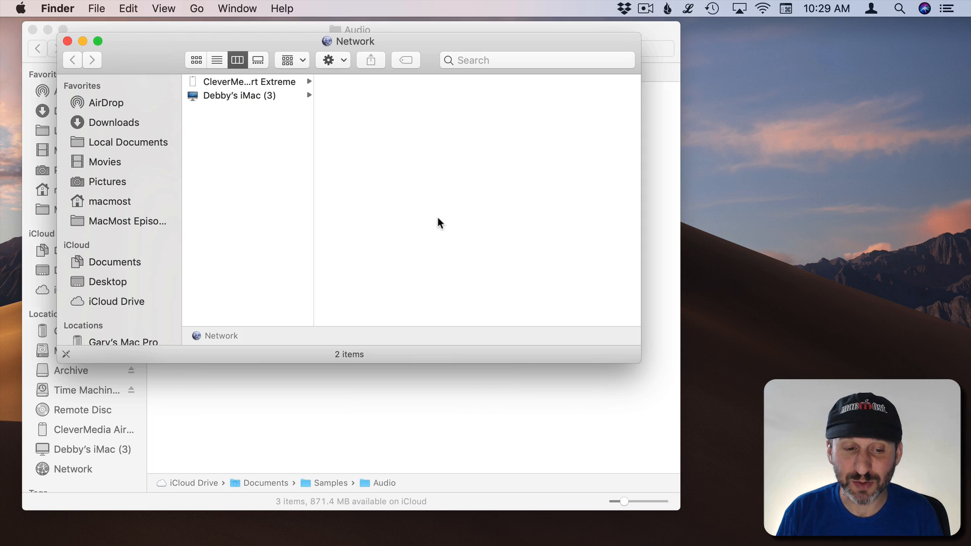
{"action": "mouse_move", "coordinate": [66, 40]}
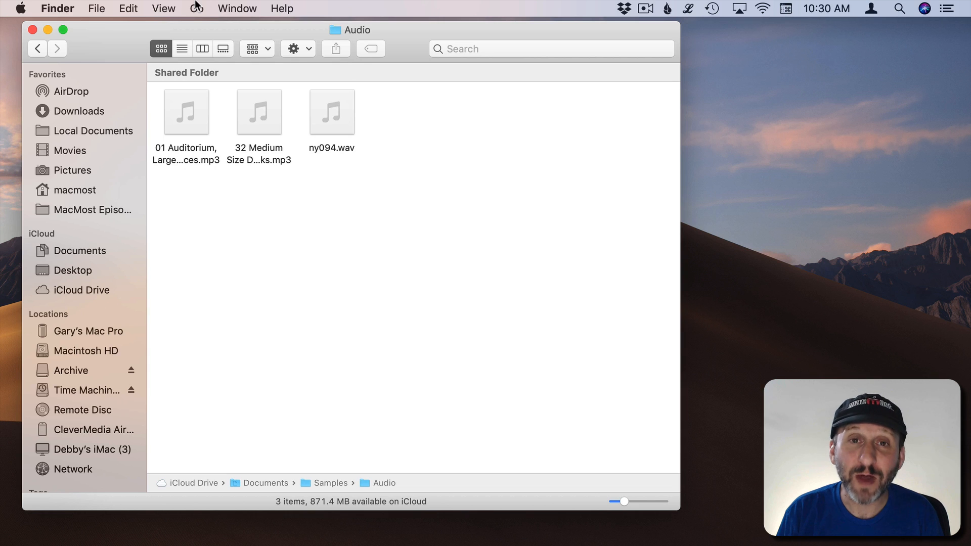
Step: Show the computer's top-level drives in a second window, reaching Macintosh HD's folders
{"action": "left_click", "coordinate": [196, 8]}
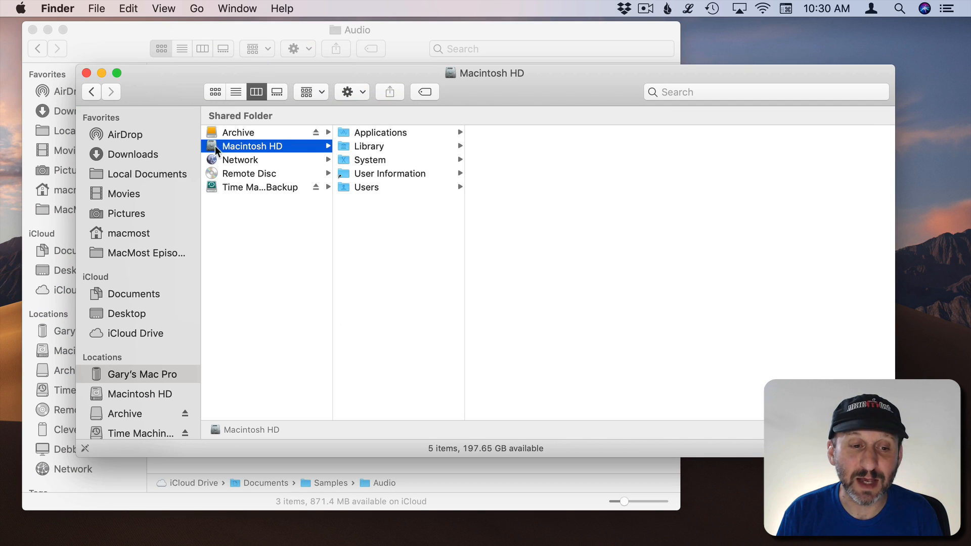
{"action": "left_click", "coordinate": [197, 8]}
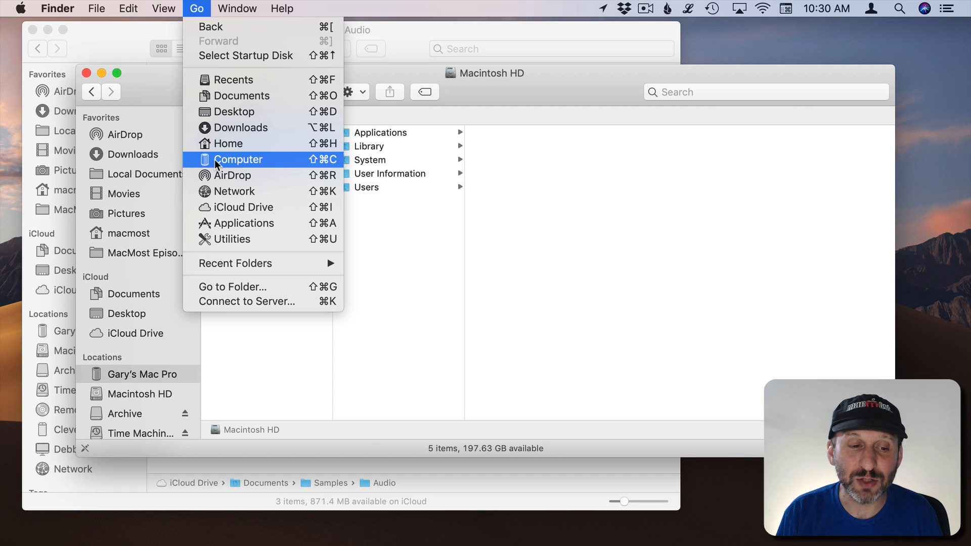
{"action": "left_click", "coordinate": [239, 158]}
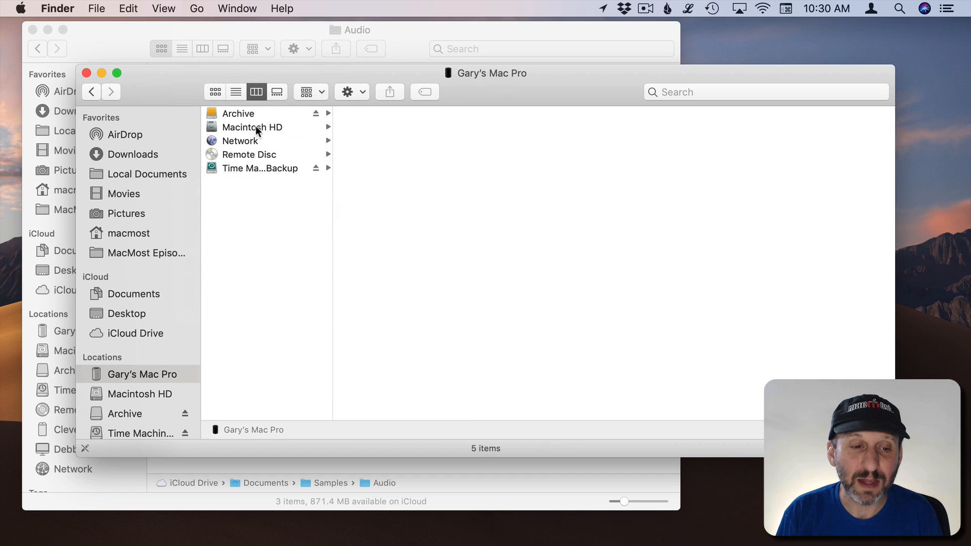
{"action": "left_click", "coordinate": [196, 8]}
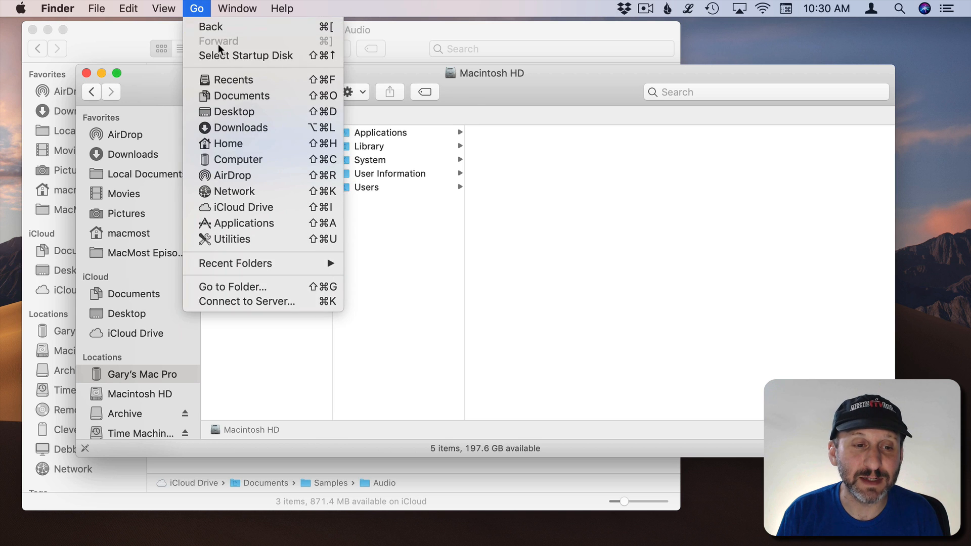